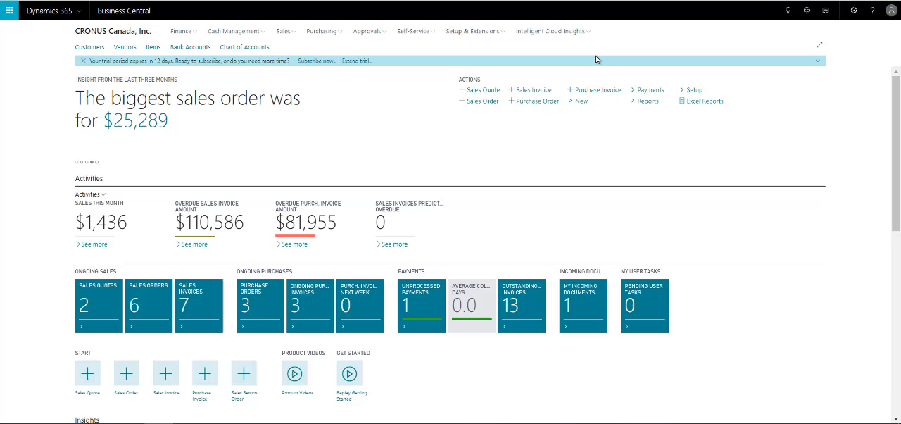
{"action": "mouse_move", "coordinate": [589, 63]}
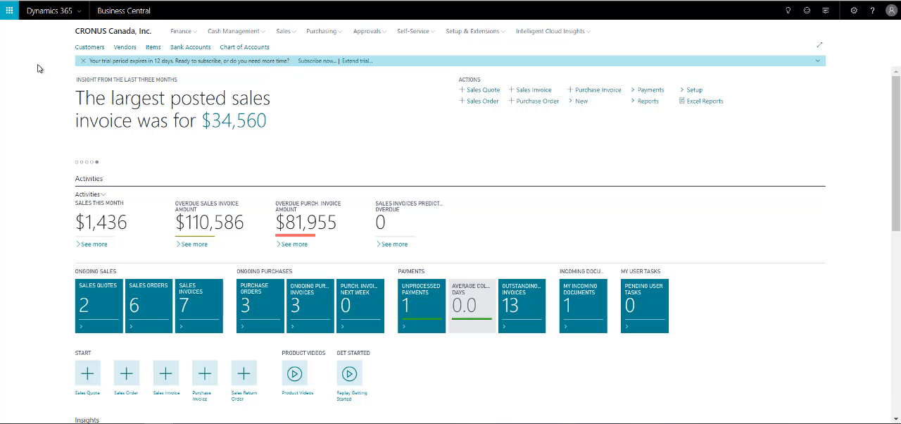
{"action": "mouse_move", "coordinate": [337, 155]}
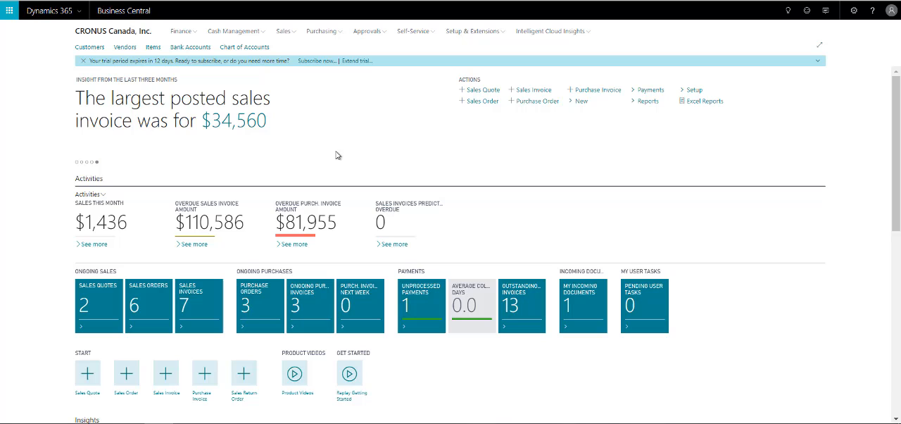
{"action": "mouse_move", "coordinate": [326, 166]}
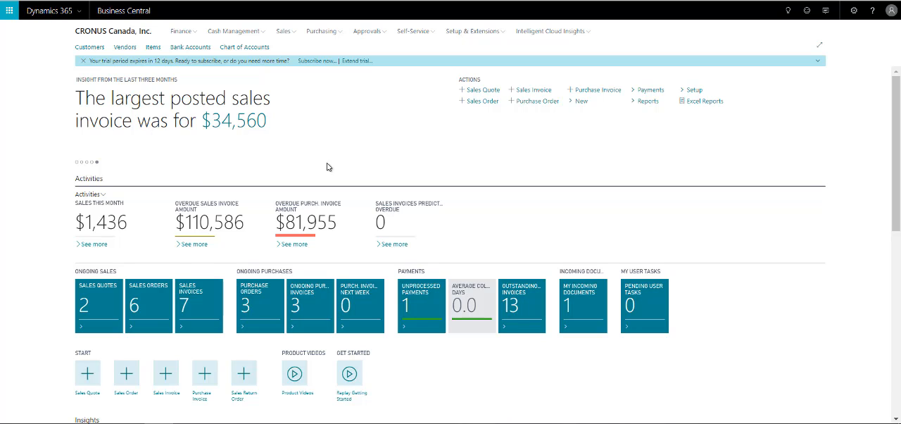
{"action": "mouse_move", "coordinate": [73, 153]}
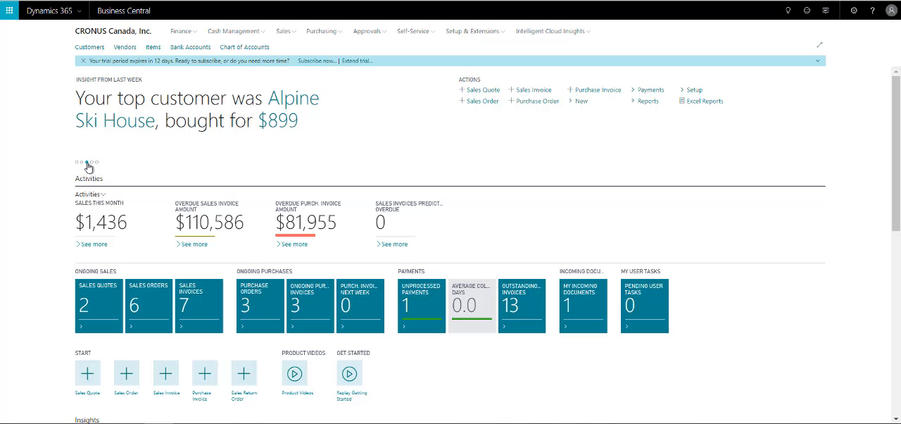
Browse through the headline insights and dismiss the cue setup list without changes
{"action": "left_click", "coordinate": [91, 163]}
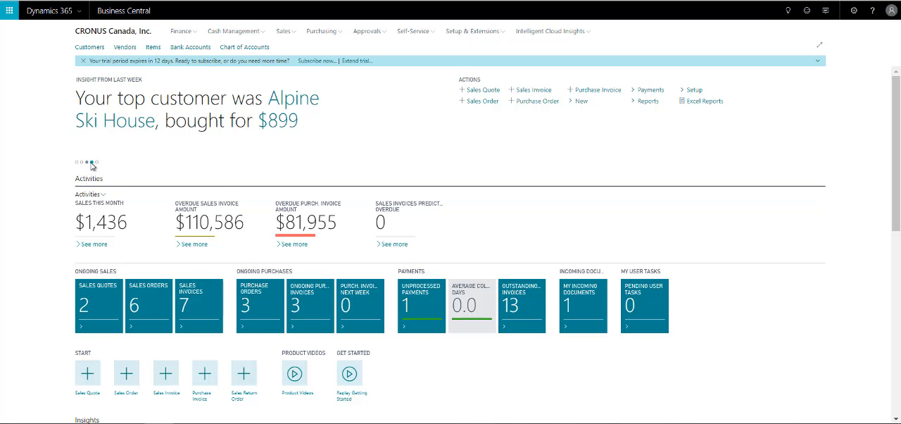
{"action": "left_click", "coordinate": [90, 163]}
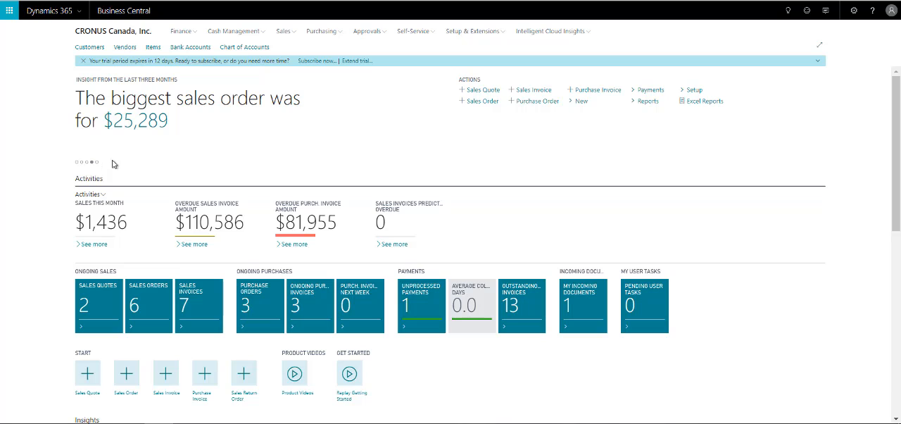
{"action": "mouse_move", "coordinate": [505, 49]}
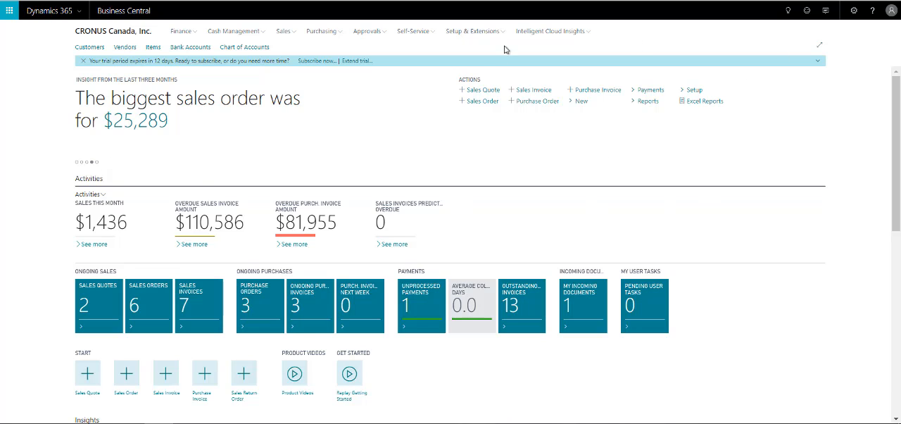
{"action": "mouse_move", "coordinate": [393, 169]}
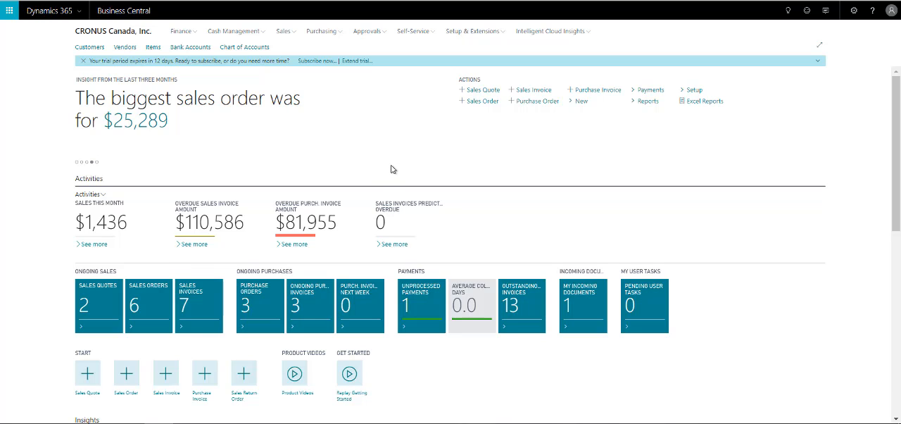
{"action": "mouse_move", "coordinate": [421, 177]}
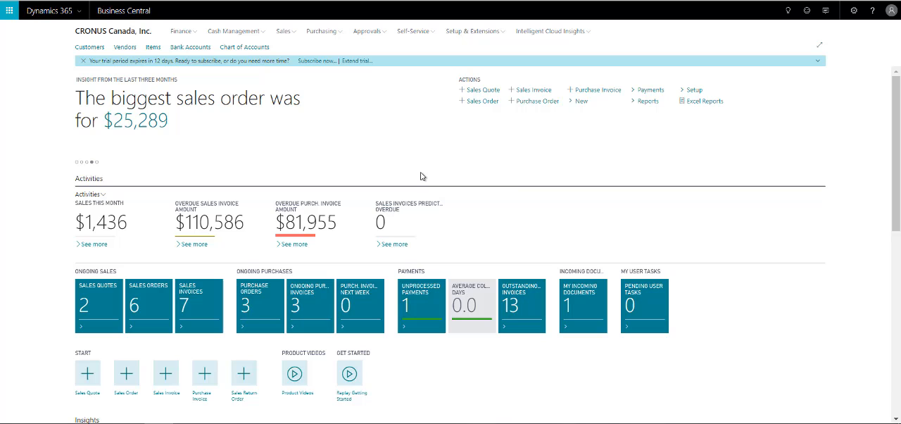
{"action": "mouse_move", "coordinate": [442, 134]}
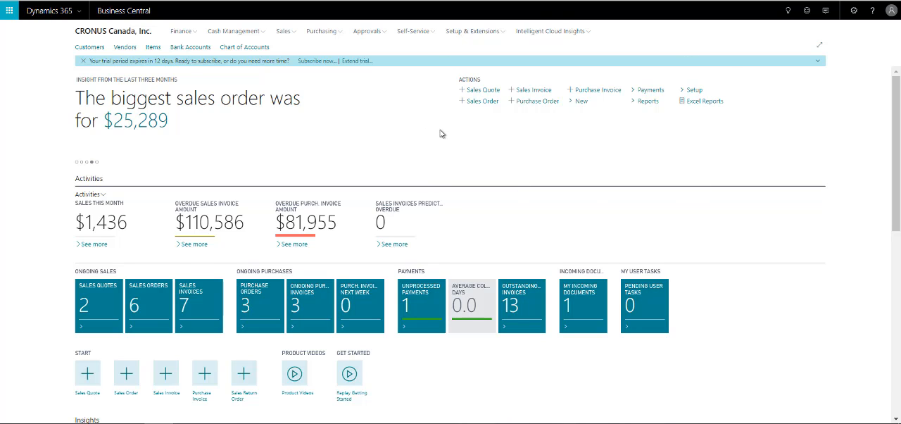
{"action": "mouse_move", "coordinate": [656, 149]}
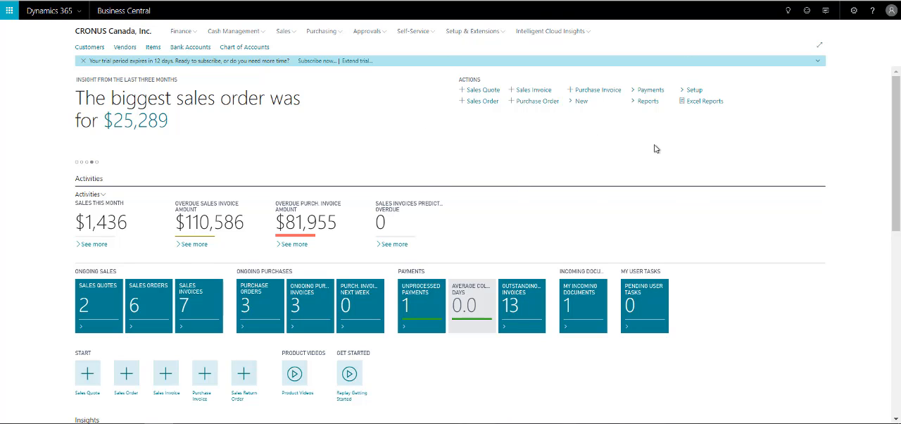
{"action": "scroll", "scroll_direction": "down", "scroll_amount": 3}
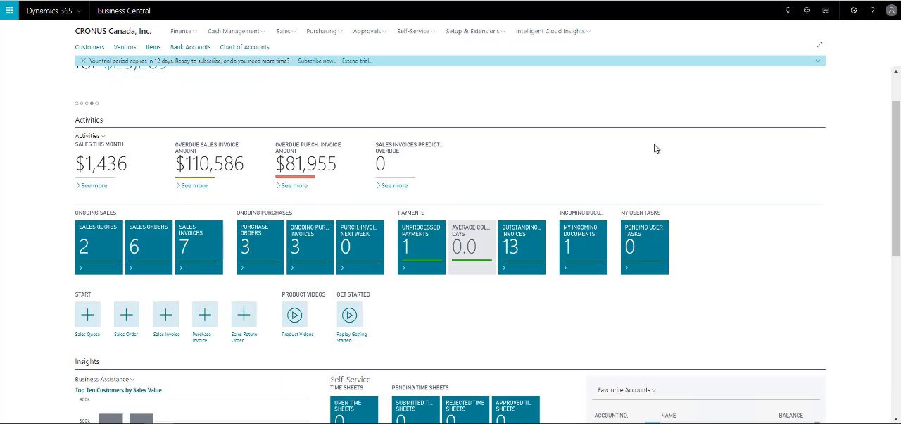
{"action": "mouse_move", "coordinate": [425, 190]}
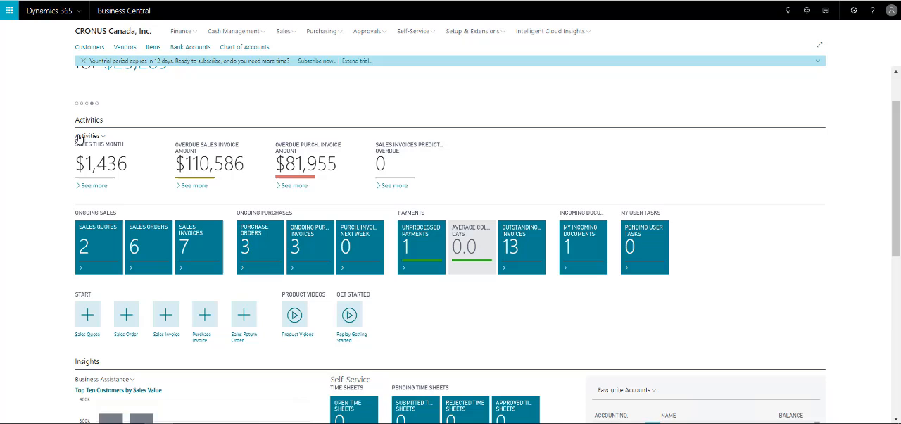
{"action": "mouse_move", "coordinate": [164, 198]}
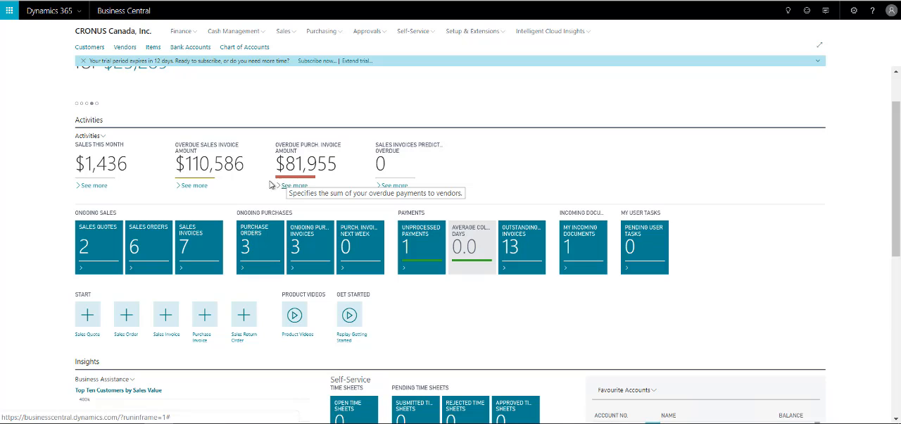
{"action": "mouse_move", "coordinate": [80, 200]}
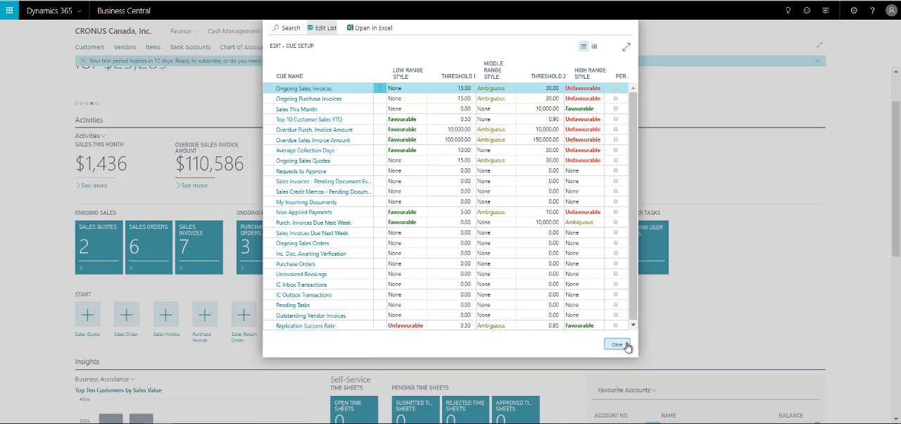
{"action": "left_click", "coordinate": [617, 345]}
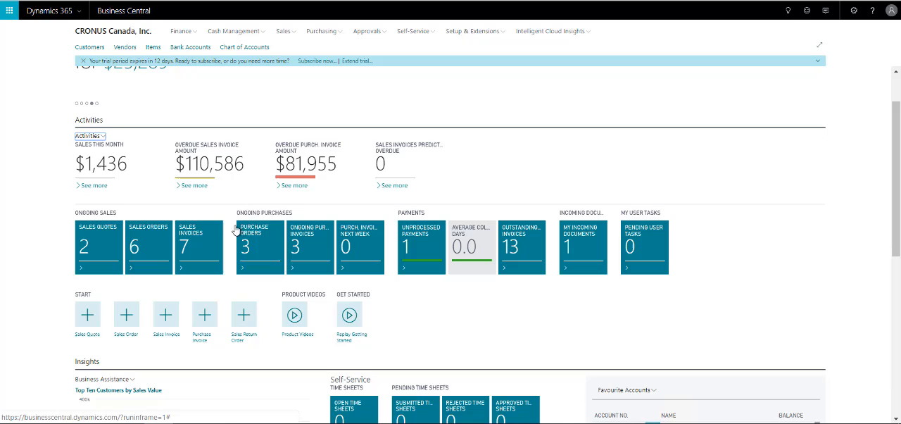
{"action": "mouse_move", "coordinate": [434, 213]}
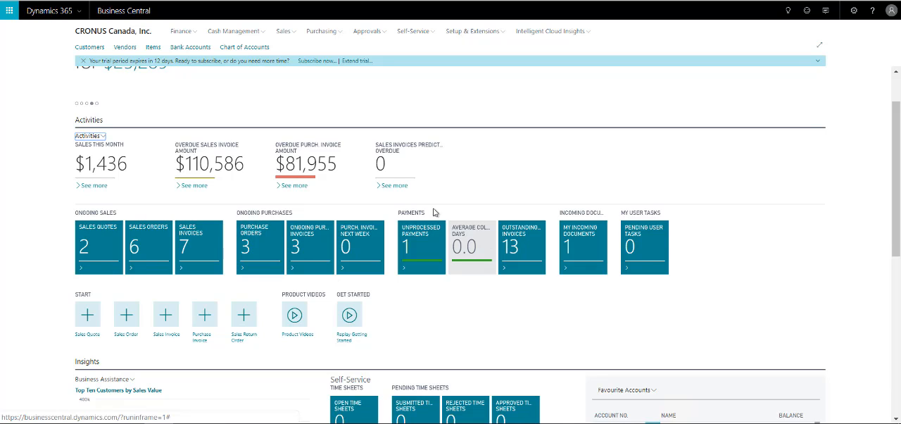
{"action": "mouse_move", "coordinate": [68, 239]}
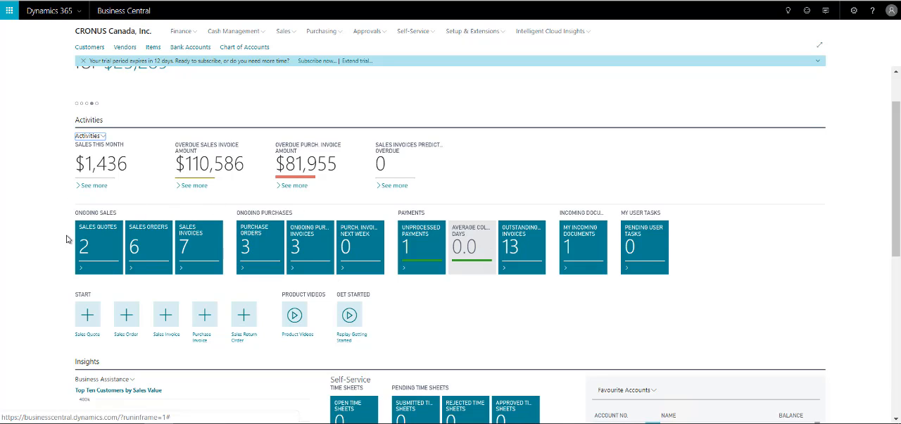
{"action": "mouse_move", "coordinate": [359, 252]}
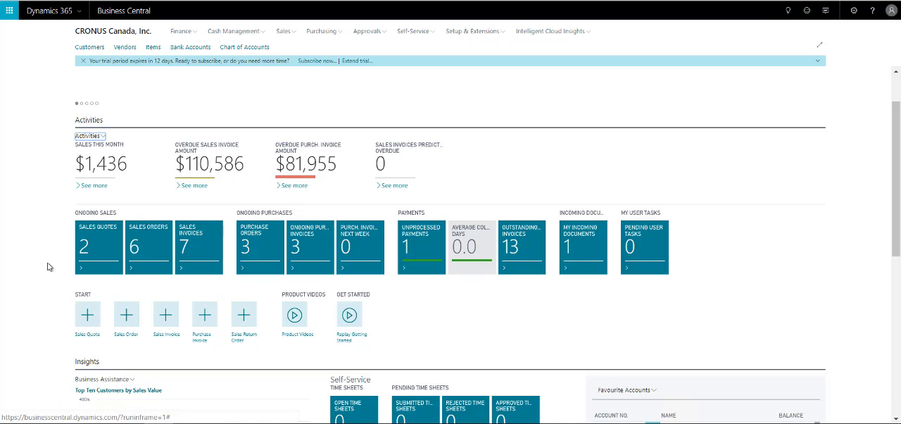
{"action": "mouse_move", "coordinate": [85, 282]}
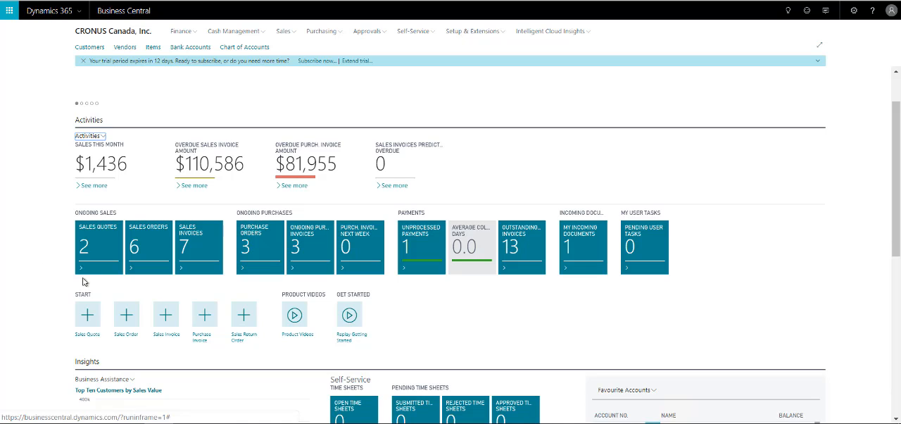
{"action": "mouse_move", "coordinate": [42, 292]}
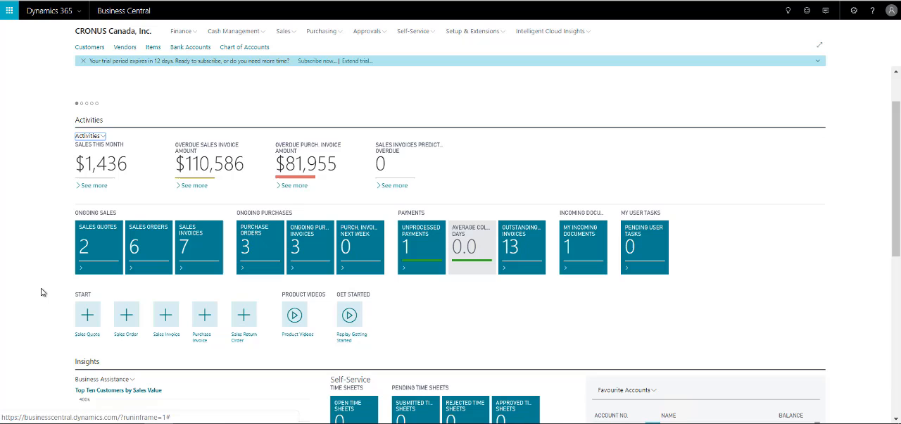
Switch the Business Assistance chart to sales by customer groups by week
{"action": "scroll", "scroll_direction": "down", "scroll_amount": 3}
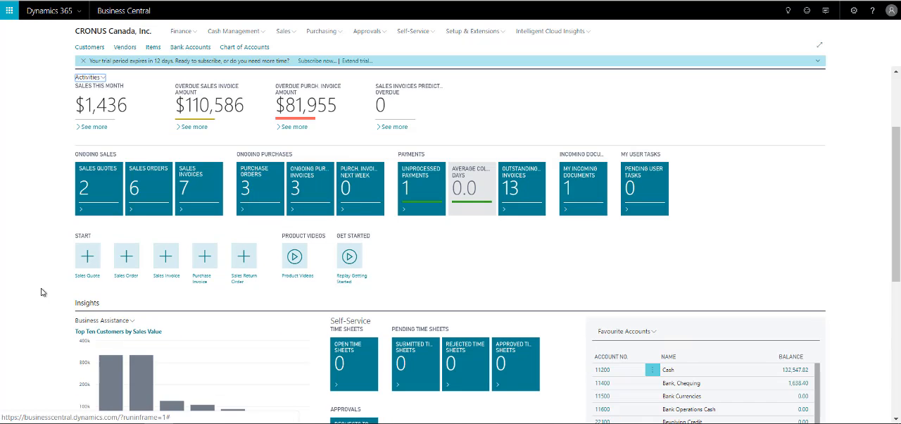
{"action": "scroll", "scroll_direction": "down", "scroll_amount": 3}
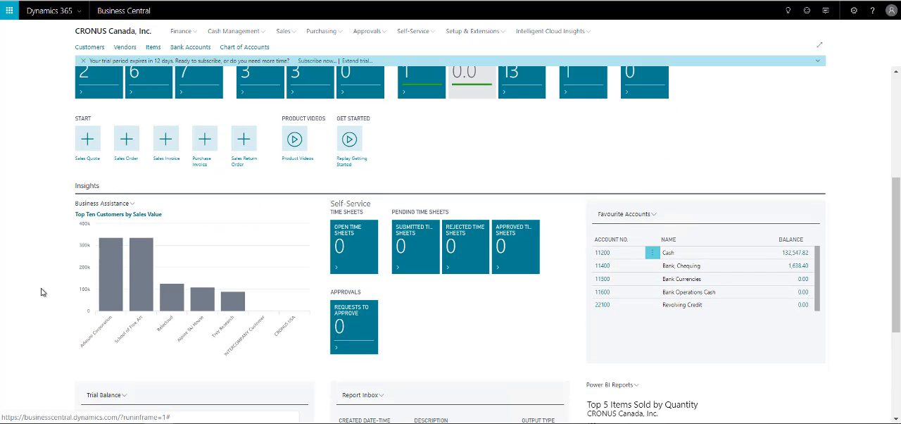
{"action": "mouse_move", "coordinate": [301, 315]}
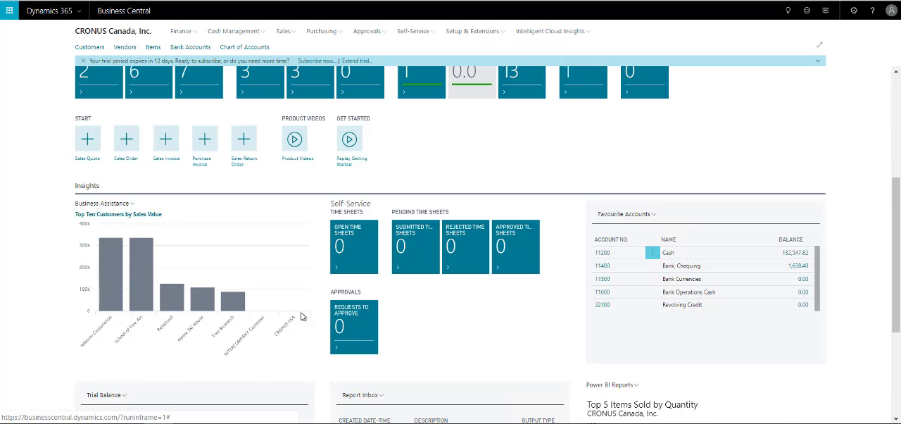
{"action": "mouse_move", "coordinate": [110, 326]}
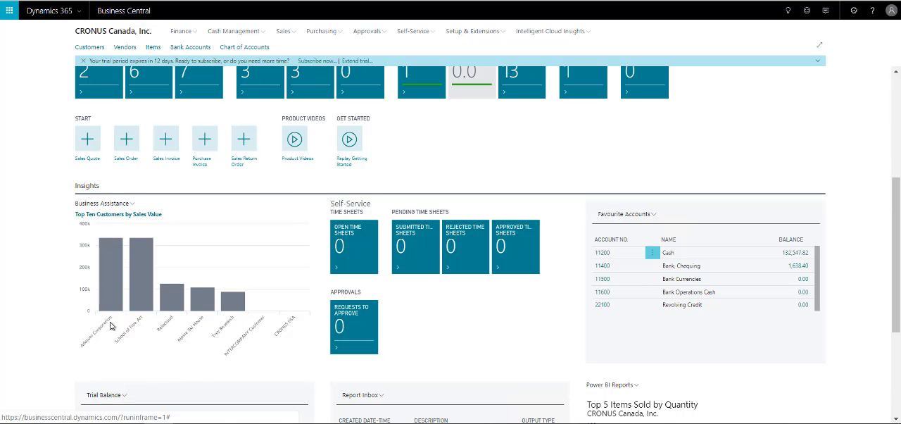
{"action": "mouse_move", "coordinate": [148, 303]}
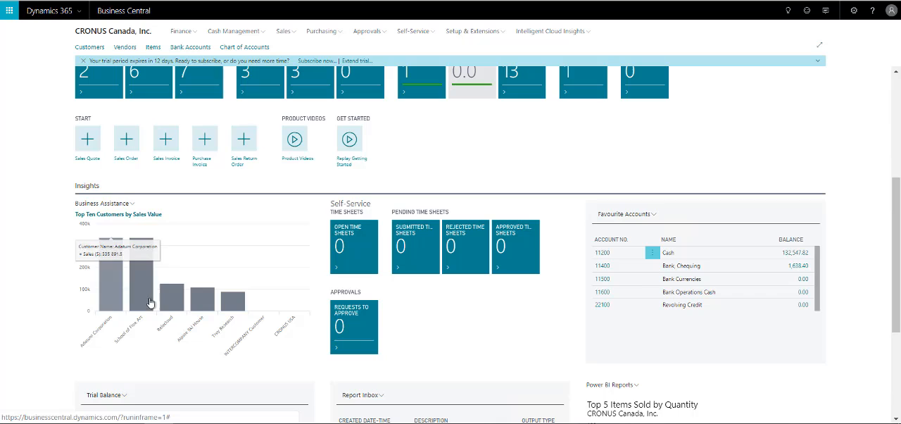
{"action": "mouse_move", "coordinate": [199, 305]}
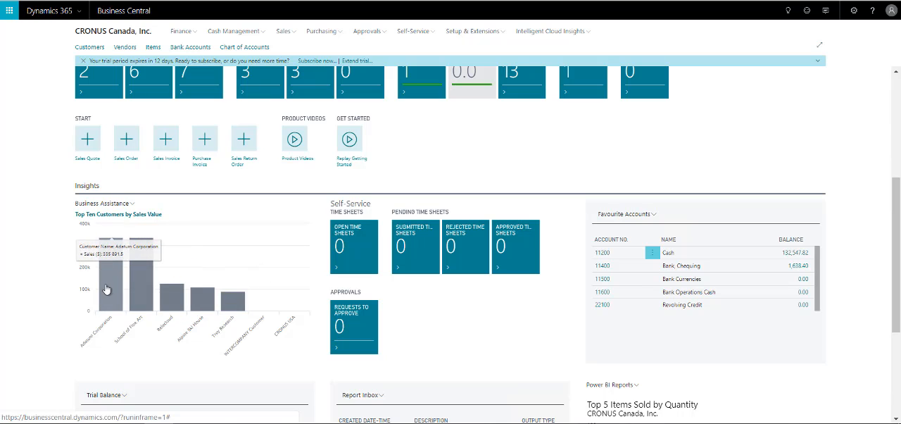
{"action": "left_click", "coordinate": [126, 203]}
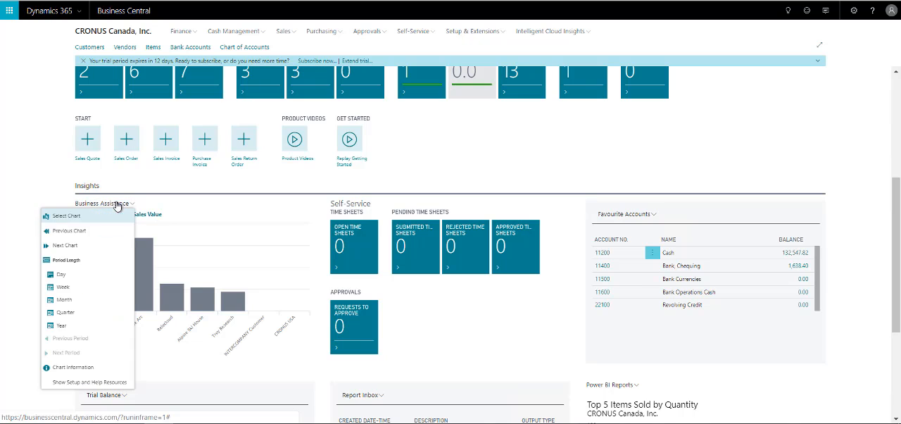
{"action": "mouse_move", "coordinate": [64, 245]}
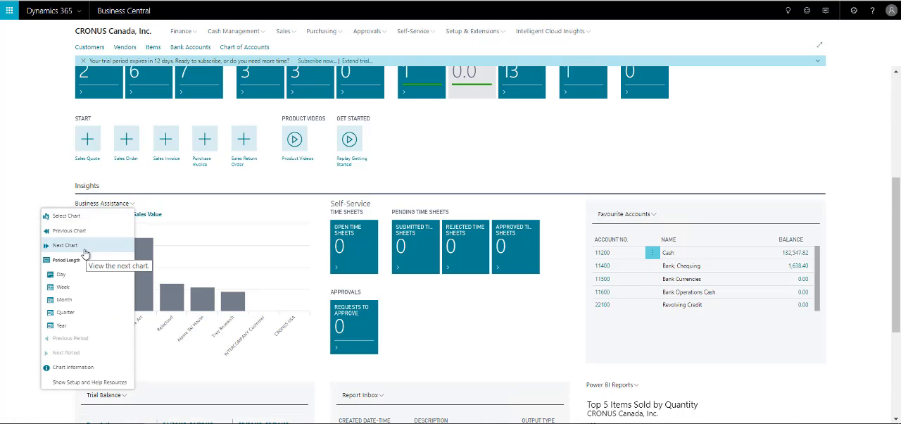
{"action": "left_click", "coordinate": [64, 245]}
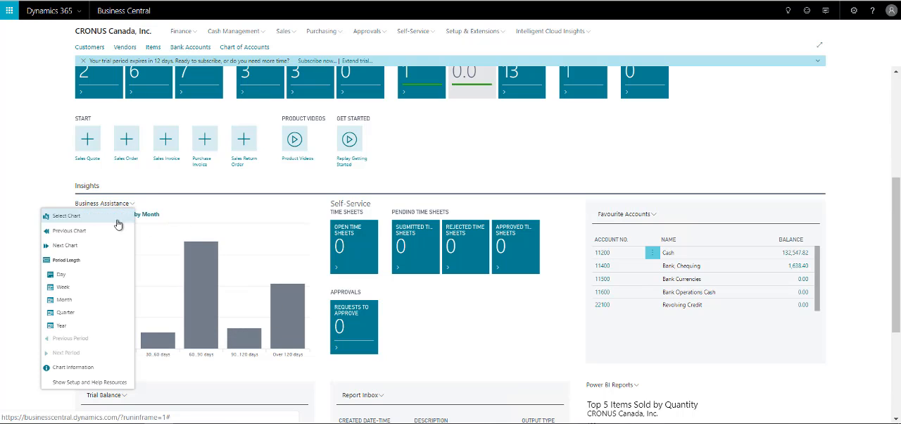
{"action": "left_click", "coordinate": [63, 286]}
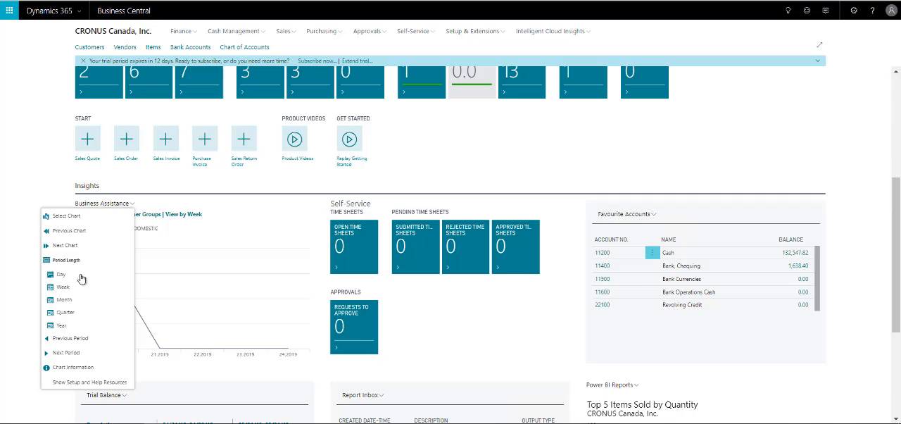
{"action": "mouse_move", "coordinate": [67, 352]}
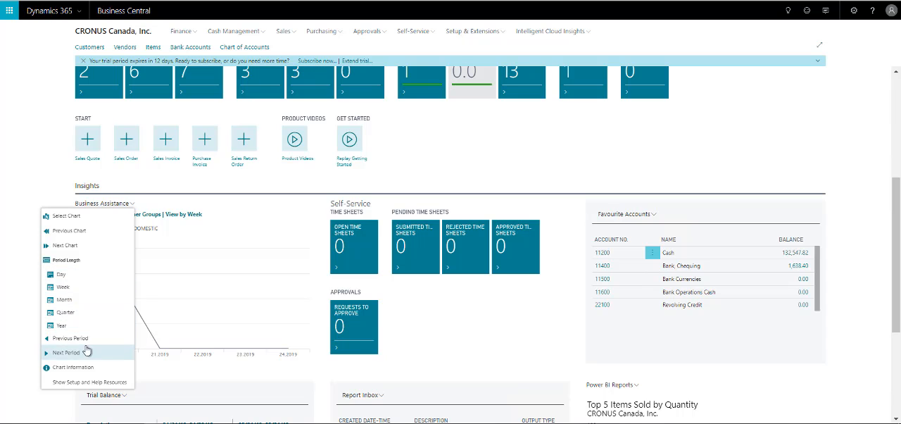
{"action": "mouse_move", "coordinate": [60, 273]}
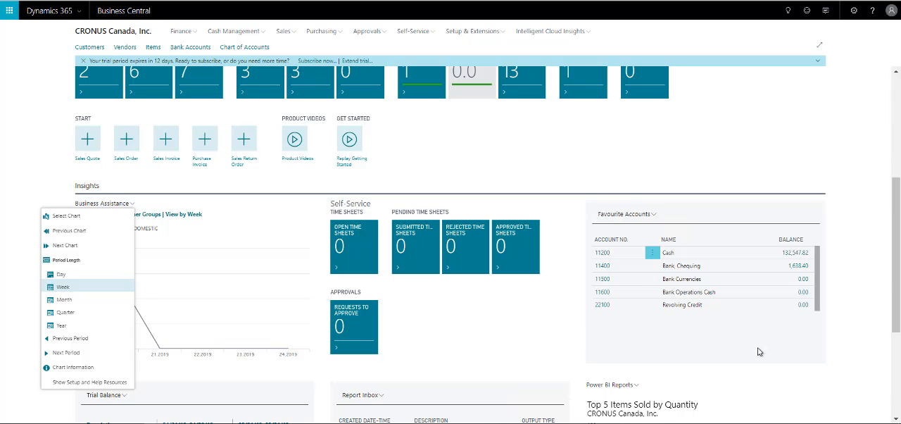
{"action": "mouse_move", "coordinate": [618, 247]}
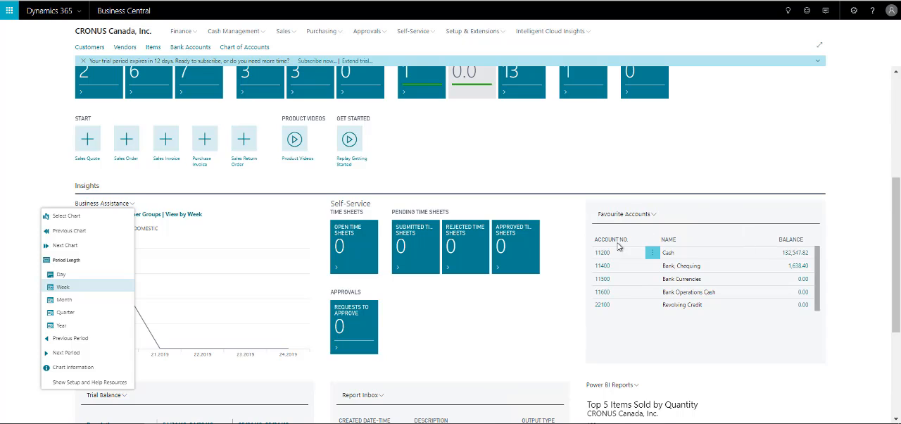
{"action": "mouse_move", "coordinate": [641, 212]}
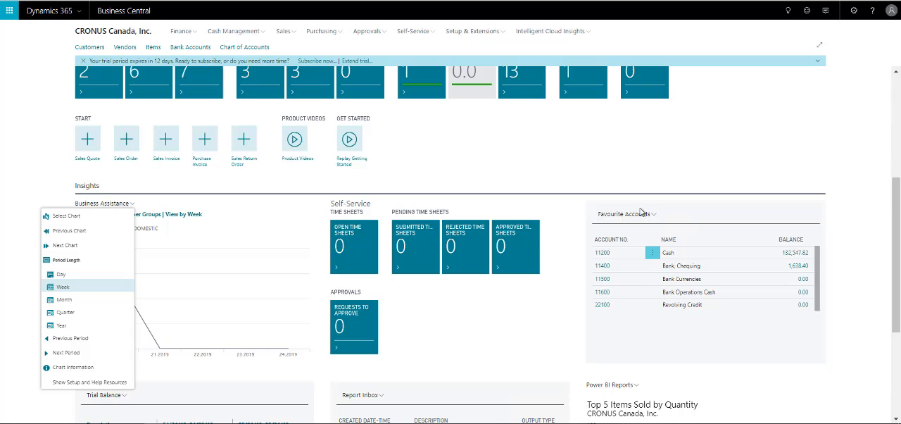
{"action": "mouse_move", "coordinate": [800, 285]}
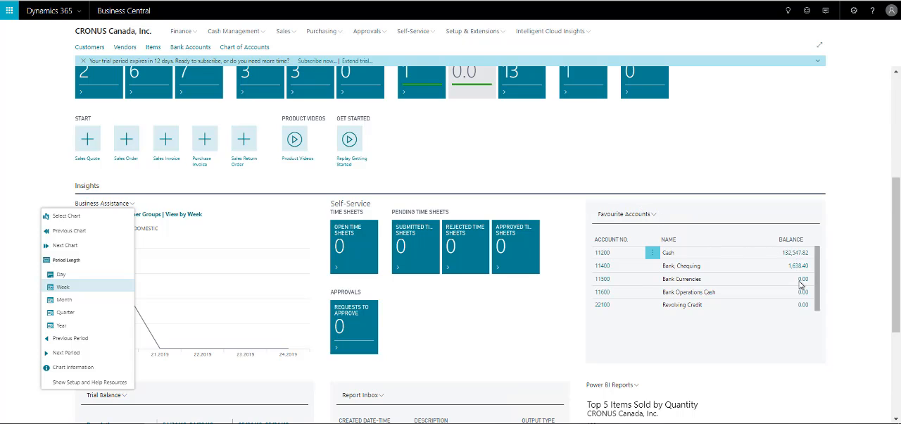
{"action": "mouse_move", "coordinate": [893, 255]}
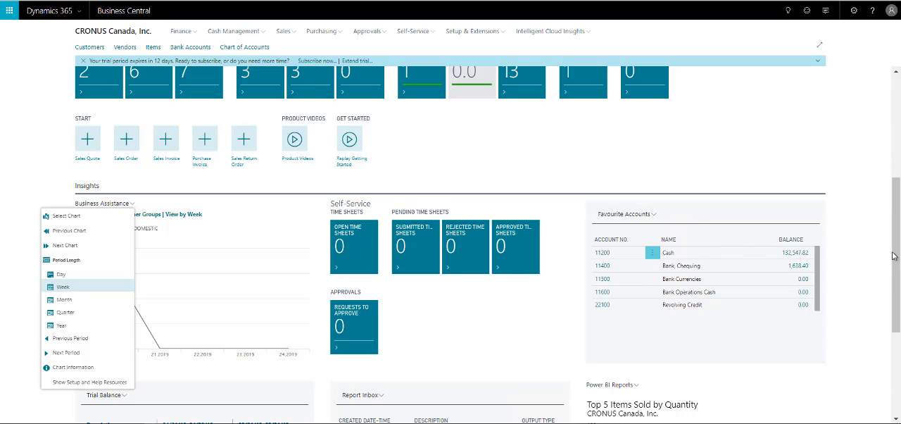
Scroll down to the Trial Balance, Report Inbox and Top 5 Items Sold by Quantity parts
{"action": "scroll", "scroll_direction": "down", "scroll_amount": 3}
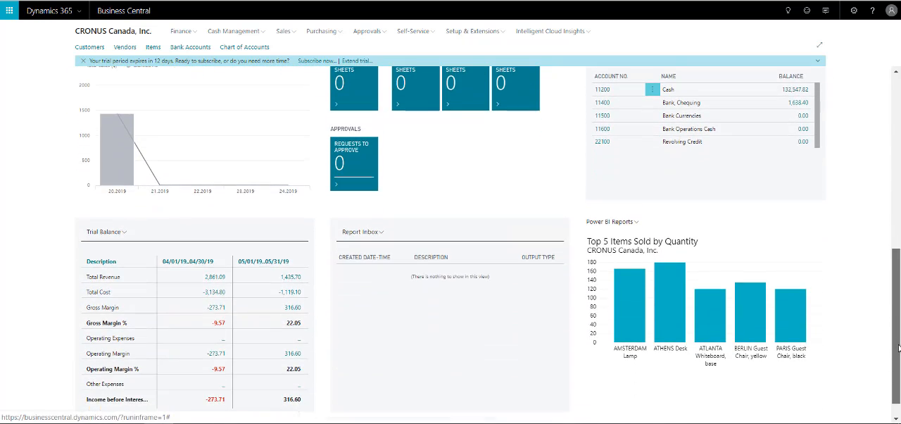
{"action": "scroll", "scroll_direction": "down", "scroll_amount": 3}
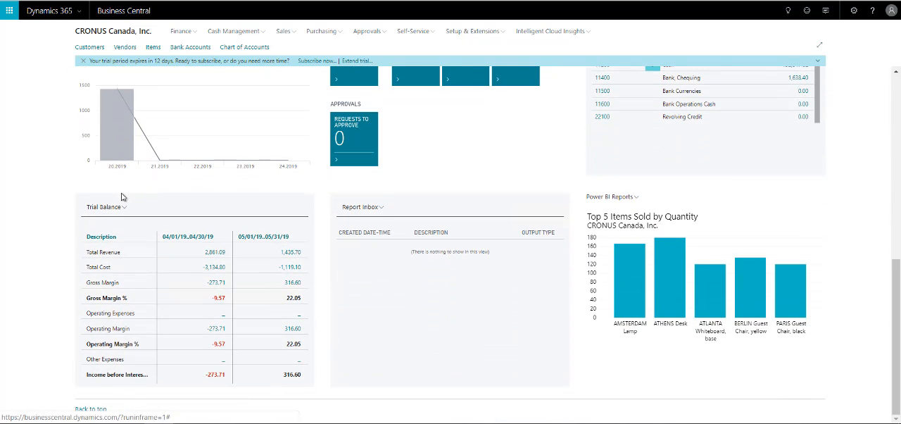
{"action": "mouse_move", "coordinate": [257, 247]}
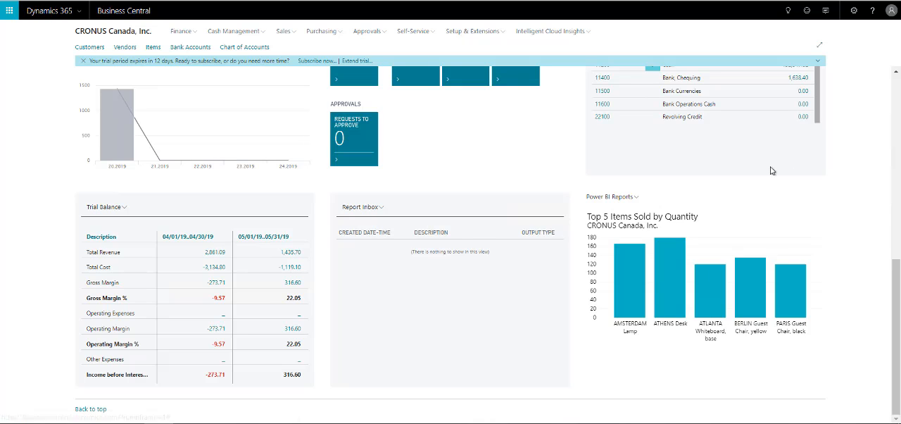
{"action": "mouse_move", "coordinate": [597, 303]}
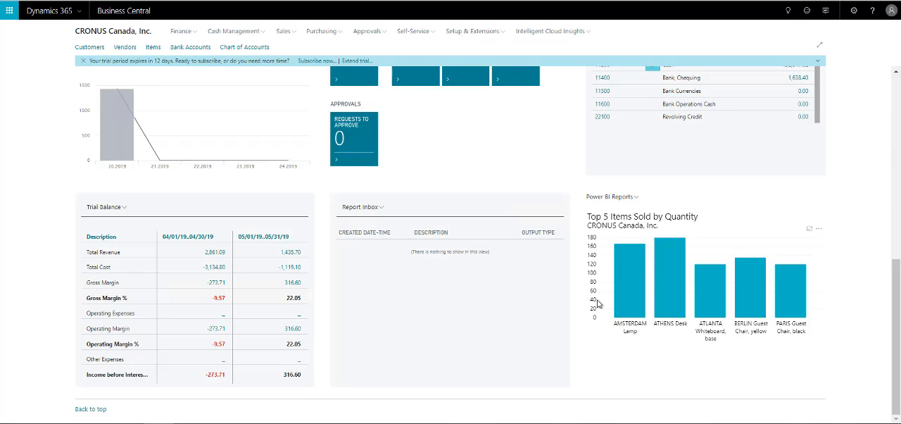
{"action": "mouse_move", "coordinate": [774, 322]}
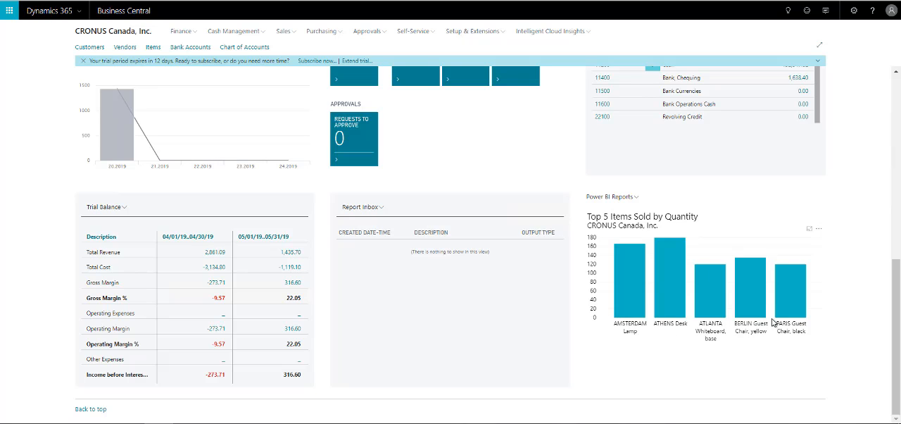
{"action": "mouse_move", "coordinate": [611, 242]}
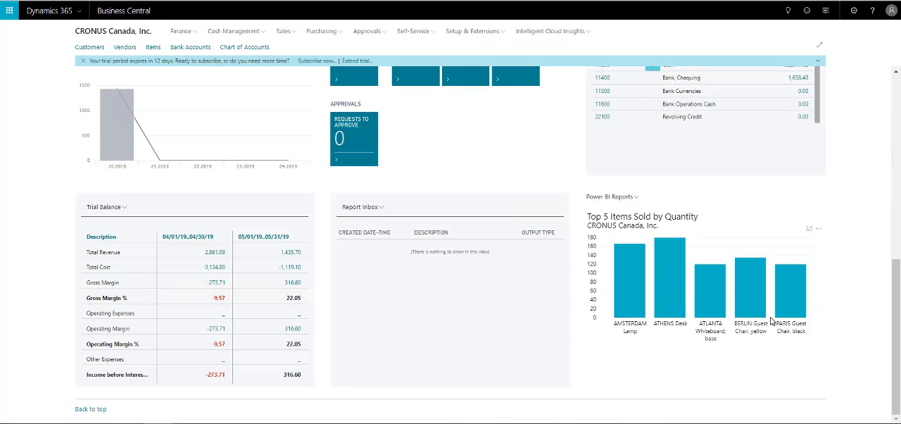
{"action": "mouse_move", "coordinate": [711, 324]}
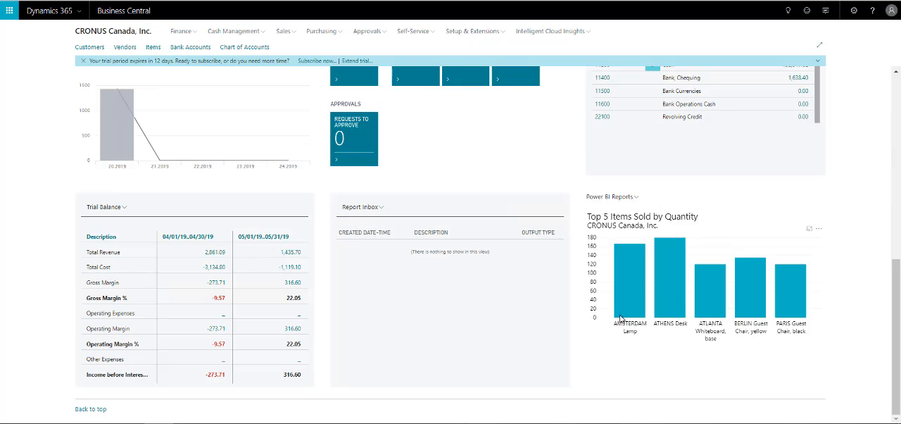
{"action": "mouse_move", "coordinate": [621, 317]}
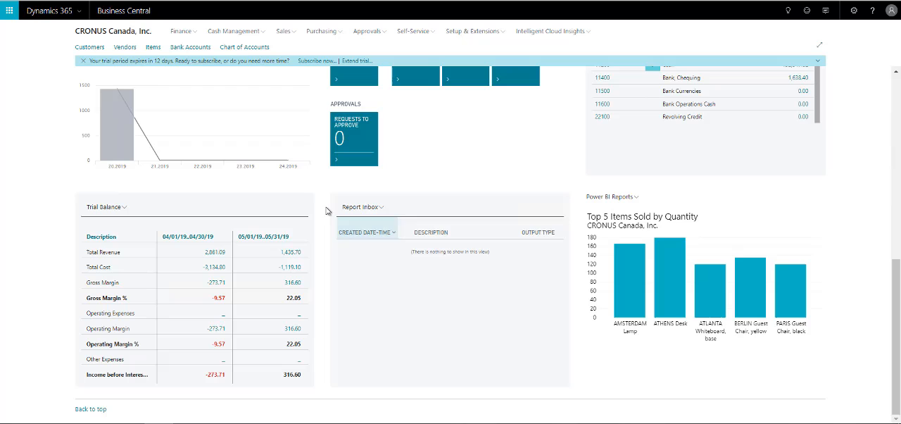
{"action": "mouse_move", "coordinate": [380, 211]}
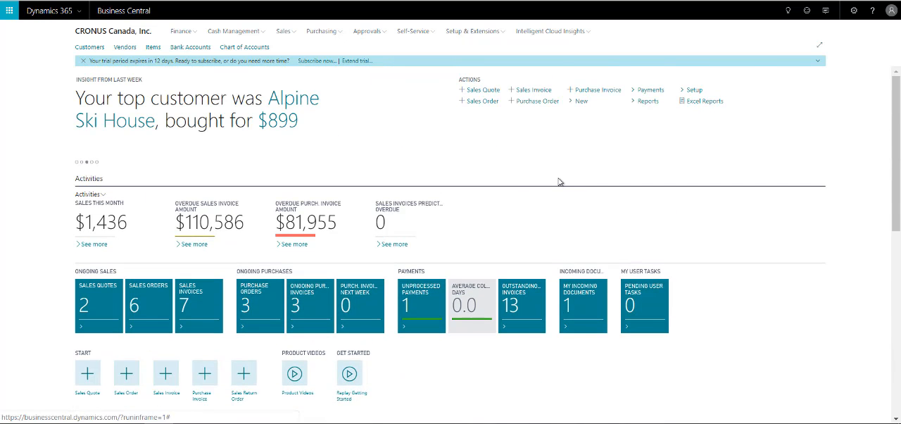
{"action": "mouse_move", "coordinate": [254, 37]}
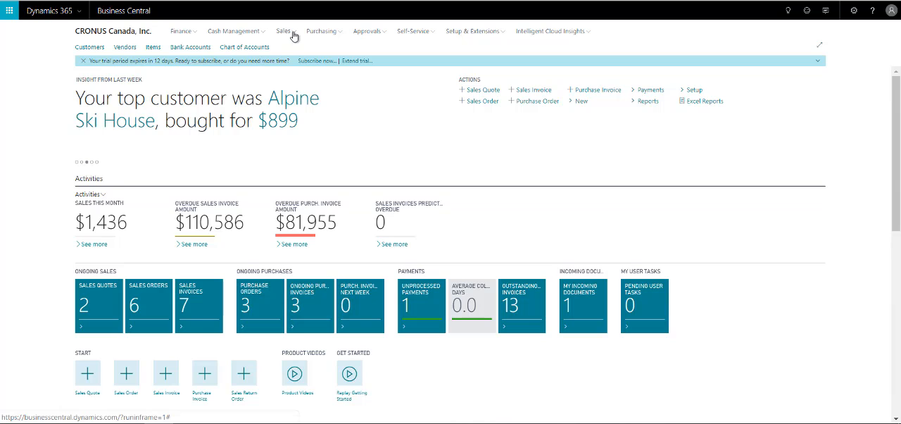
{"action": "mouse_move", "coordinate": [283, 36]}
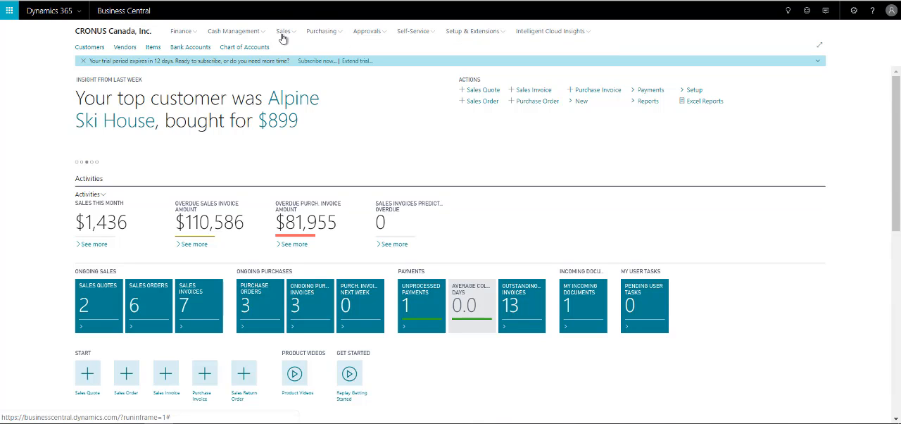
Open the Sales menu listing customers, orders, invoices and memos
{"action": "left_click", "coordinate": [284, 31]}
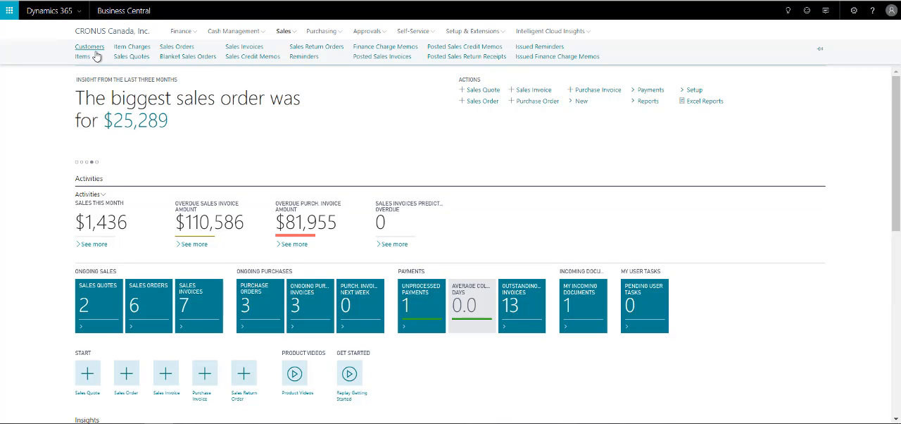
{"action": "mouse_move", "coordinate": [132, 57]}
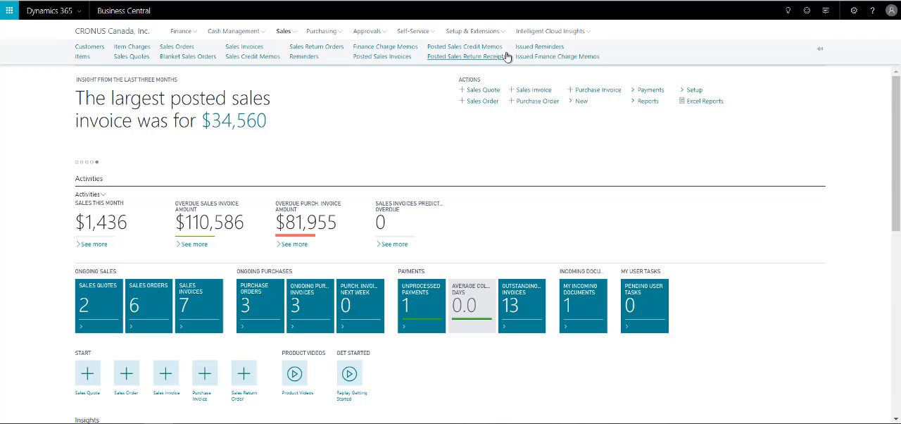
{"action": "mouse_move", "coordinate": [700, 26]}
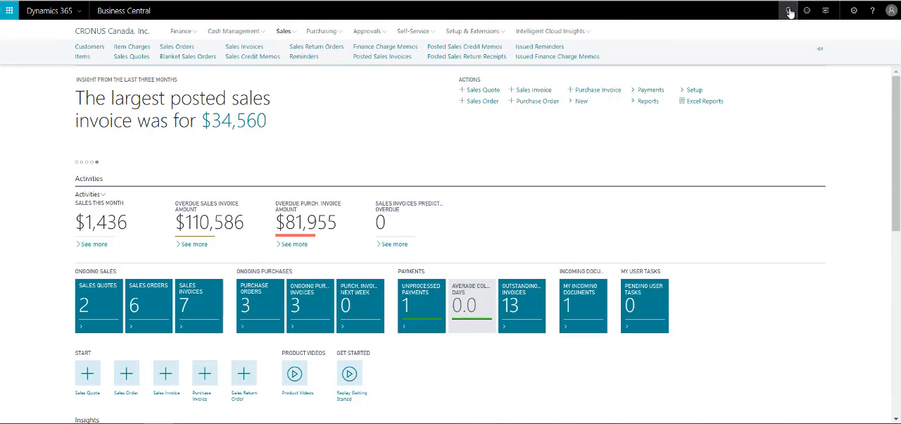
Search Tell Me for 'customer', expanding then collapsing the matching pages and tasks
{"action": "left_click", "coordinate": [787, 10]}
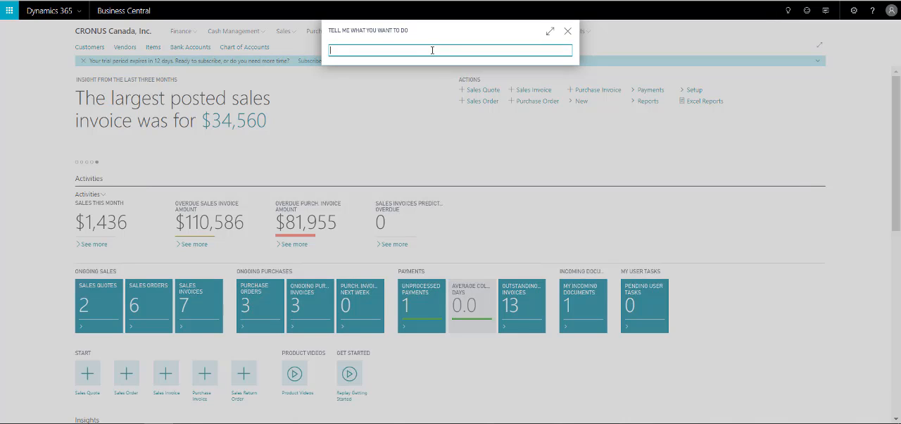
{"action": "type", "text": "customer"}
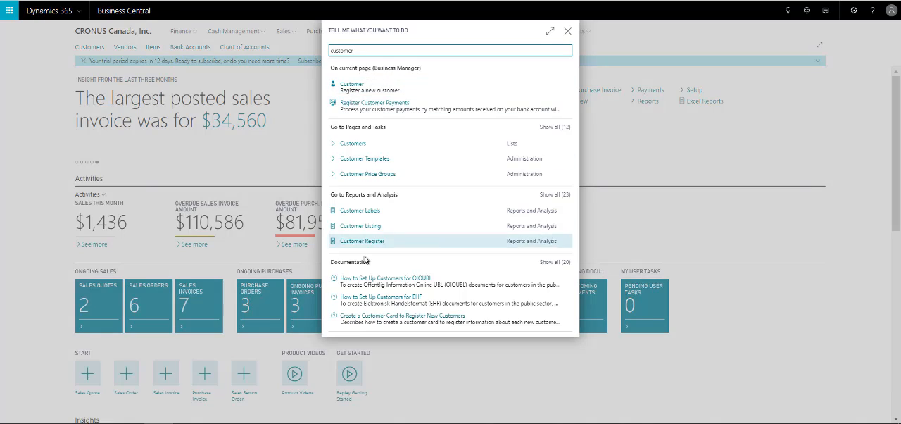
{"action": "mouse_move", "coordinate": [373, 146]}
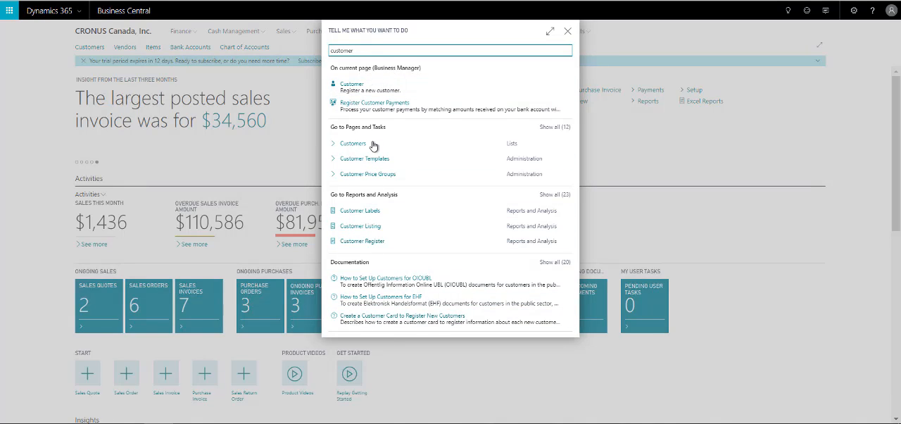
{"action": "mouse_move", "coordinate": [344, 139]}
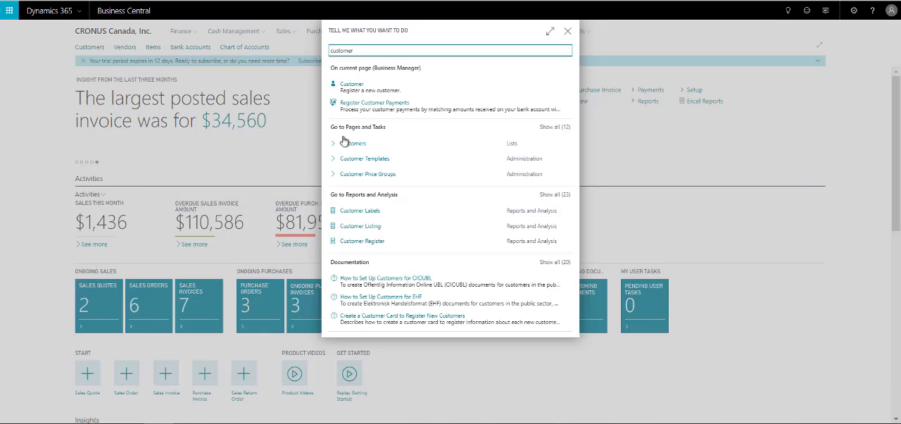
{"action": "left_click", "coordinate": [555, 127]}
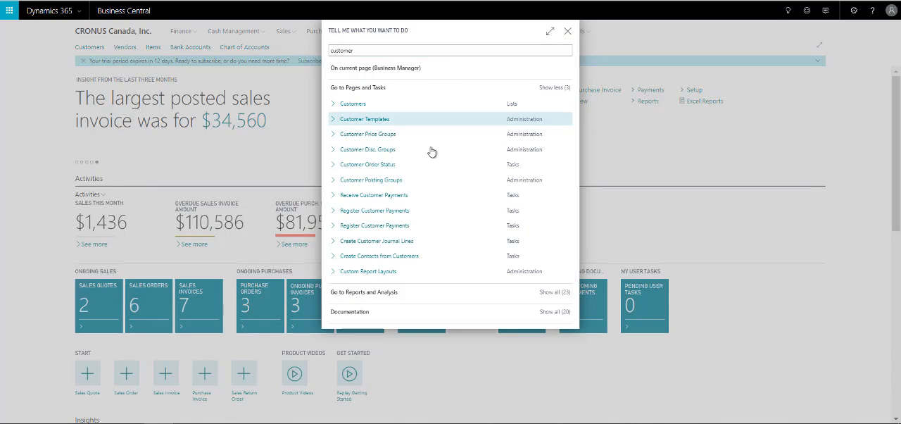
{"action": "mouse_move", "coordinate": [382, 88]}
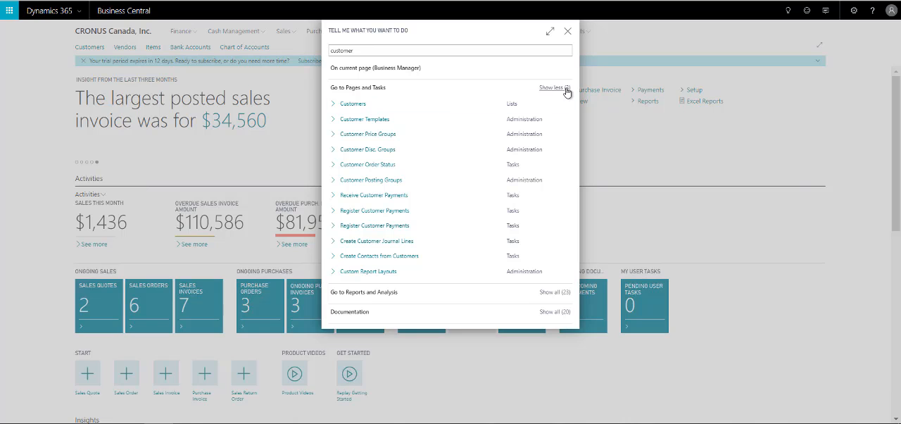
{"action": "left_click", "coordinate": [553, 87]}
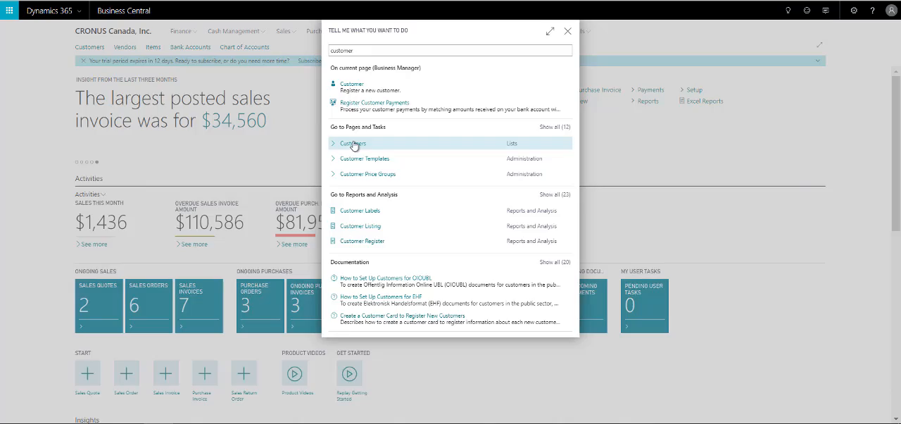
{"action": "left_click", "coordinate": [352, 143]}
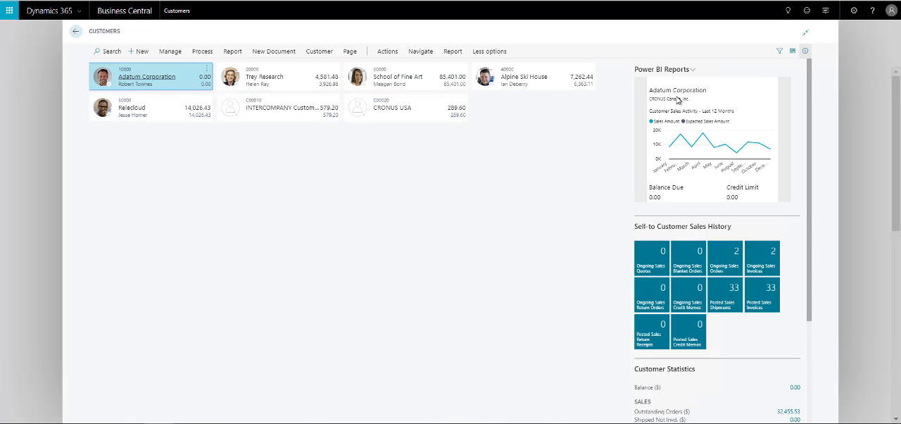
{"action": "left_click", "coordinate": [791, 51]}
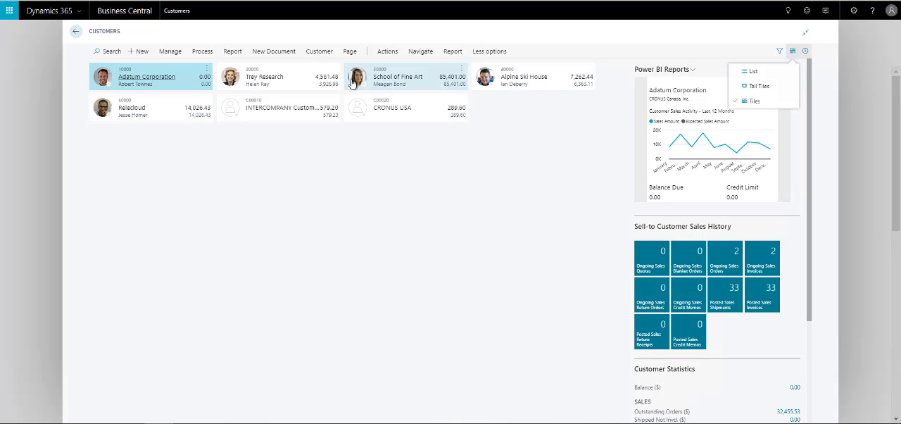
{"action": "left_click", "coordinate": [758, 85]}
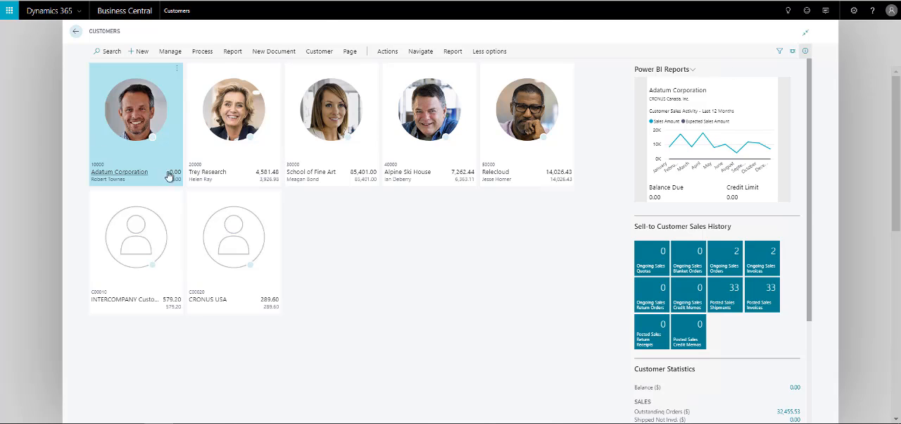
{"action": "mouse_move", "coordinate": [256, 182]}
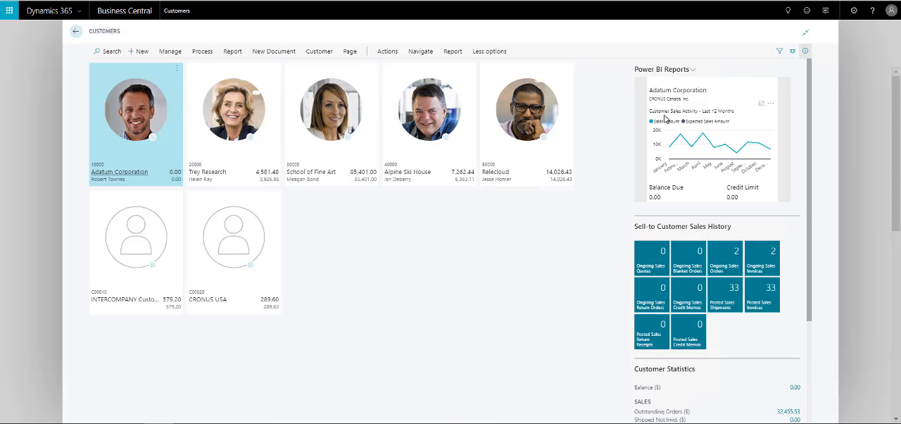
{"action": "mouse_move", "coordinate": [648, 273]}
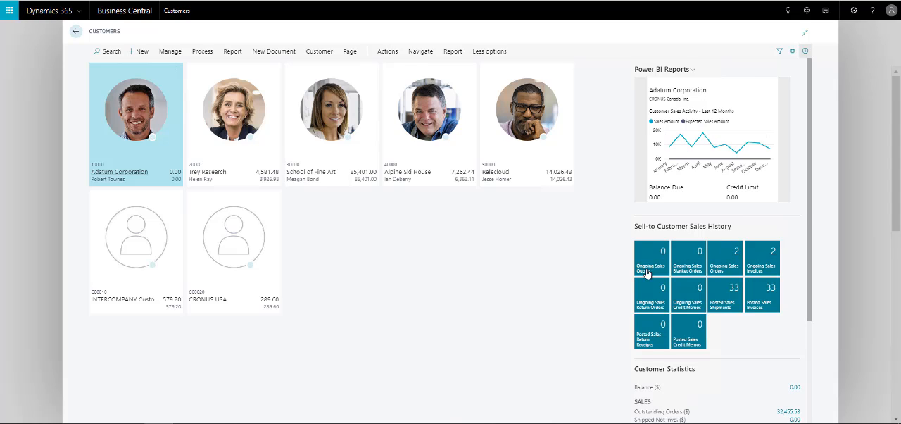
{"action": "mouse_move", "coordinate": [734, 315]}
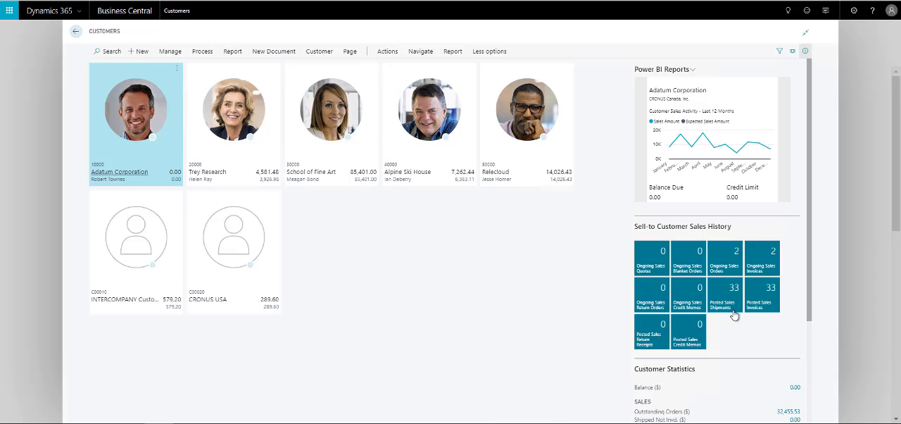
{"action": "scroll", "scroll_direction": "down", "scroll_amount": 3}
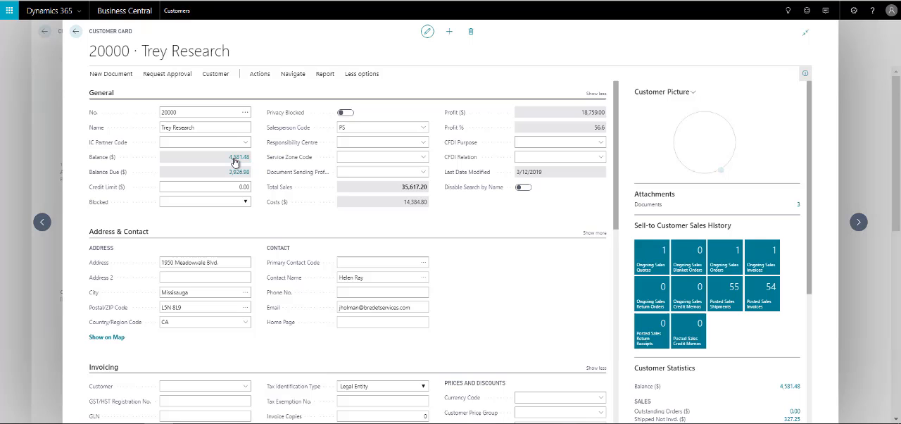
Open customer 20000 Trey Research's card and review its Sales History cues
{"action": "left_click", "coordinate": [200, 112]}
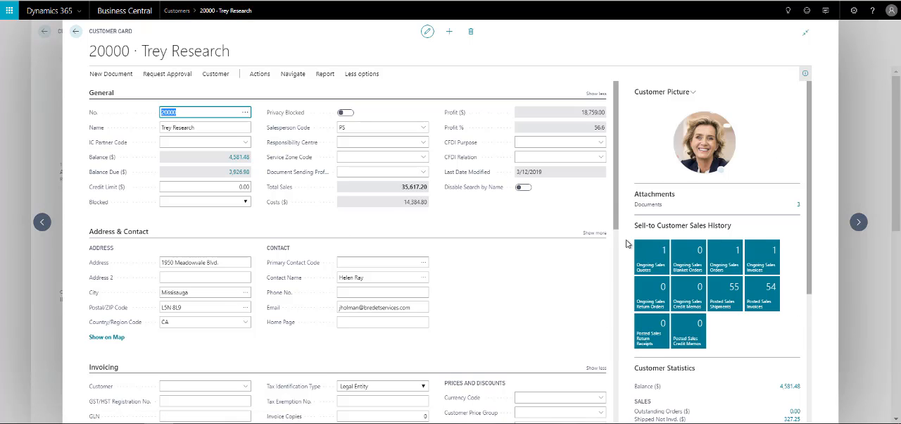
{"action": "mouse_move", "coordinate": [761, 293]}
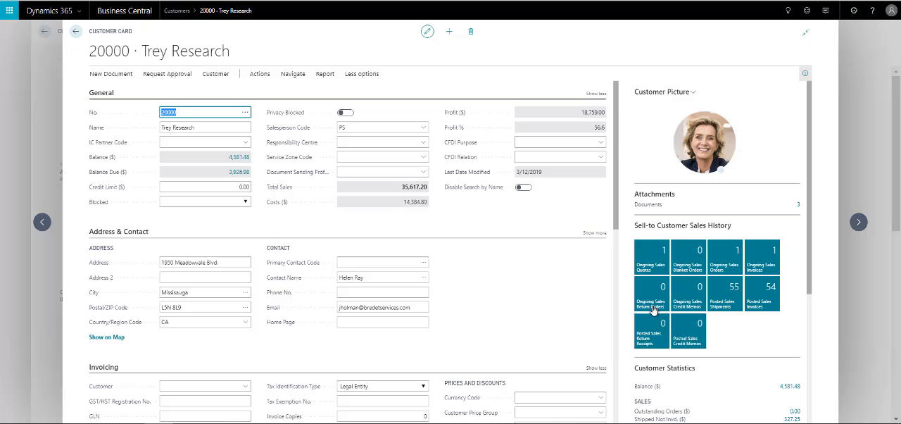
{"action": "mouse_move", "coordinate": [717, 275]}
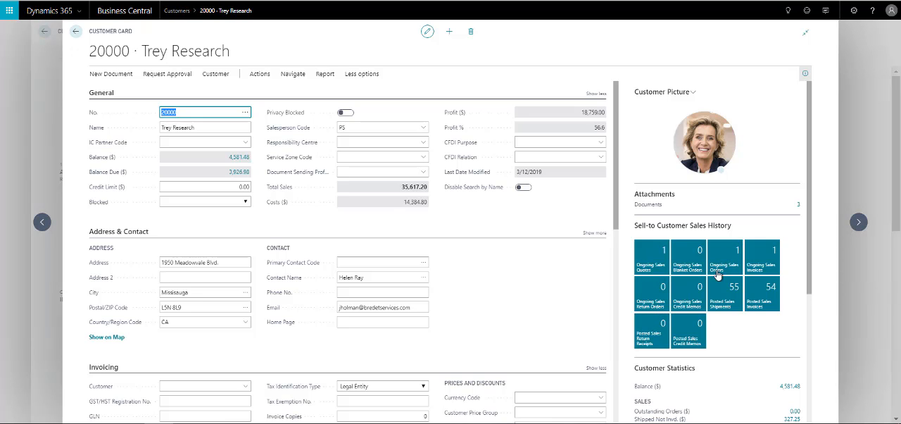
{"action": "mouse_move", "coordinate": [678, 341]}
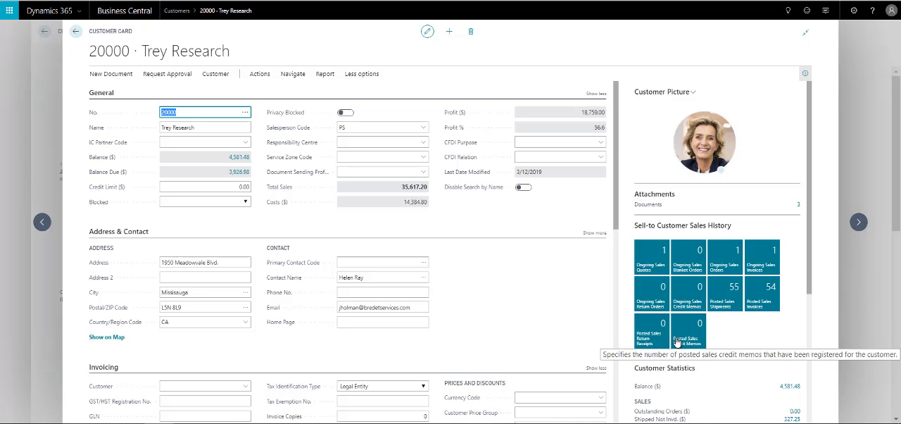
{"action": "scroll", "scroll_direction": "down", "scroll_amount": 3}
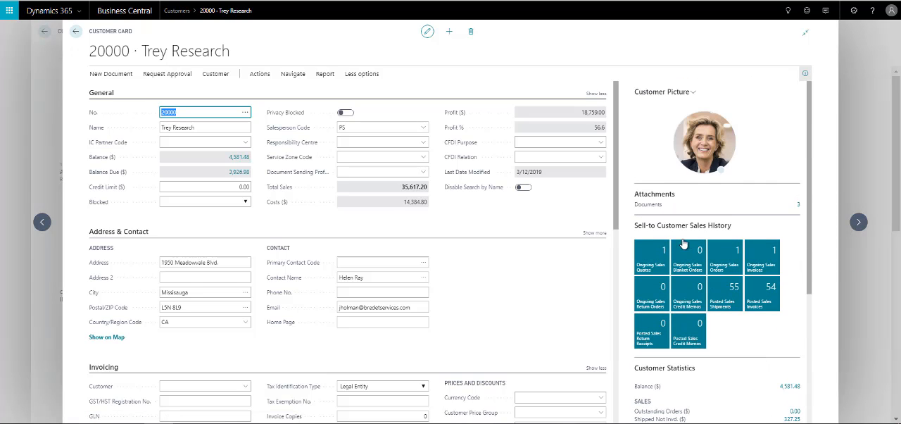
{"action": "mouse_move", "coordinate": [681, 204]}
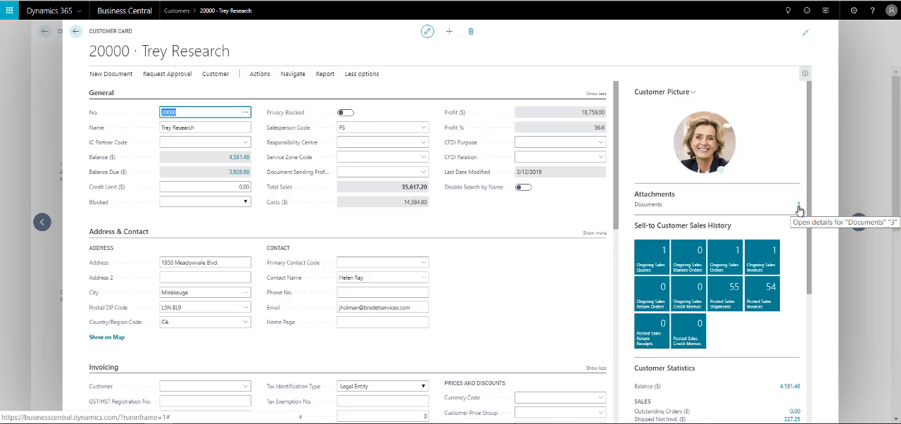
Attach the PS-INV103220 invoice file to Trey Research's documents
{"action": "left_click", "coordinate": [798, 205]}
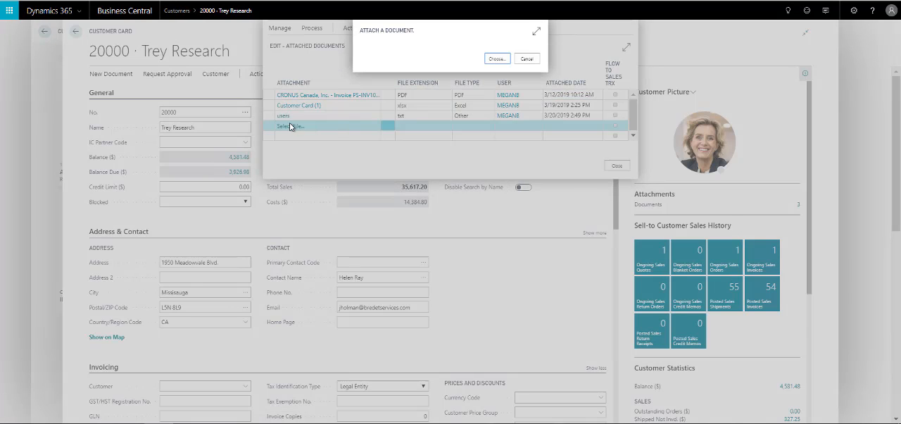
{"action": "left_click", "coordinate": [497, 58]}
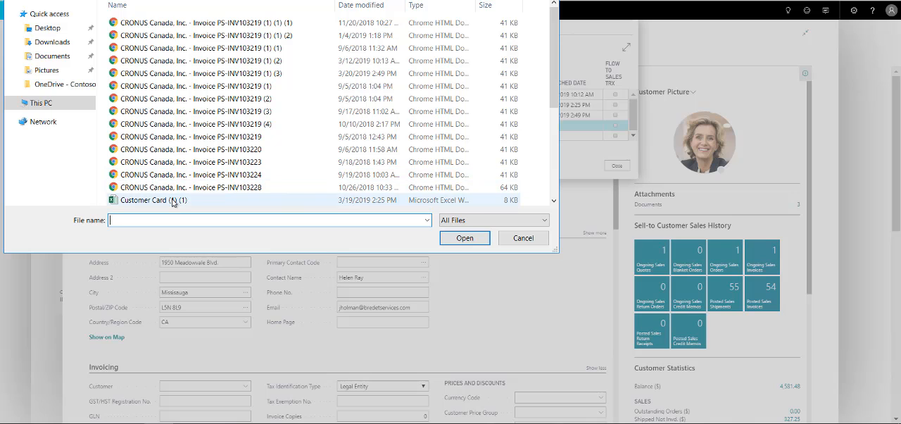
{"action": "left_click", "coordinate": [190, 149]}
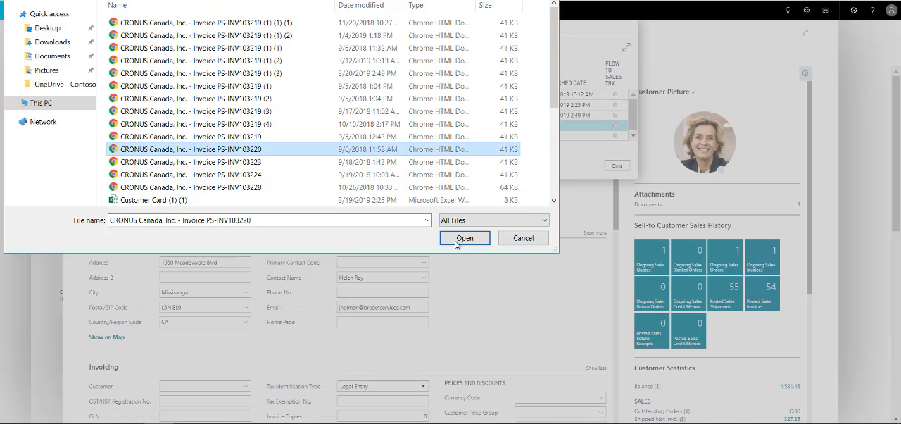
{"action": "left_click", "coordinate": [464, 238]}
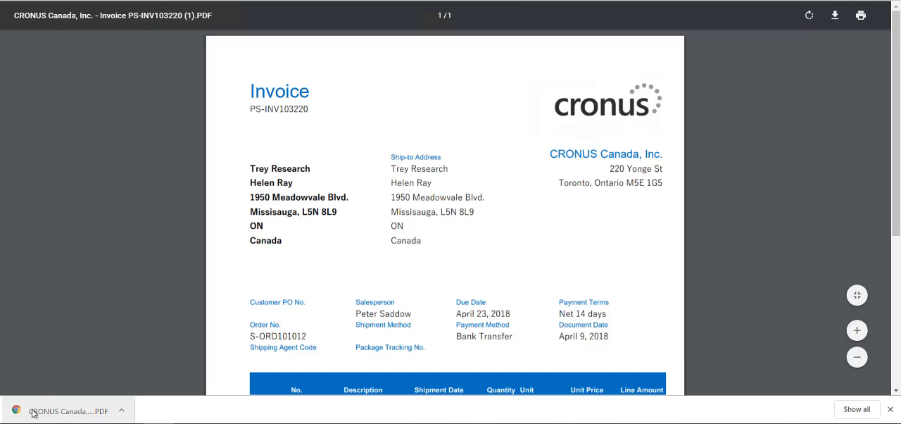
{"action": "mouse_move", "coordinate": [275, 264]}
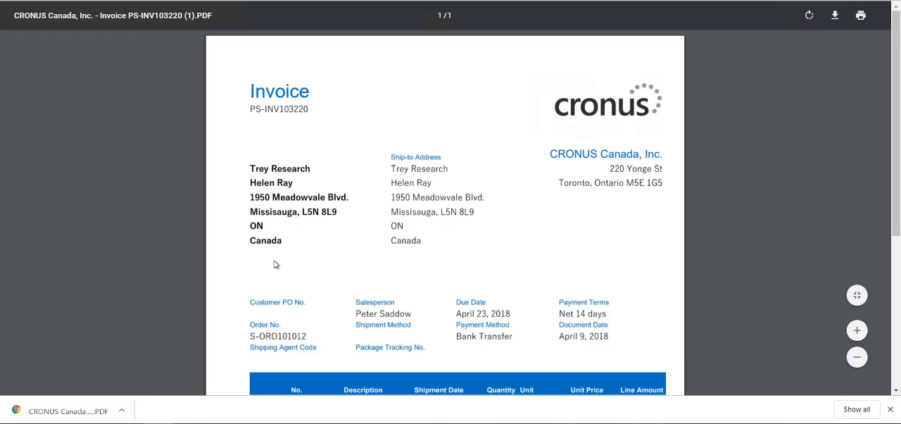
Scroll through invoice PS-INV103220's BERLIN Guest Chair line and 327.25 total
{"action": "scroll", "scroll_direction": "down", "scroll_amount": 3}
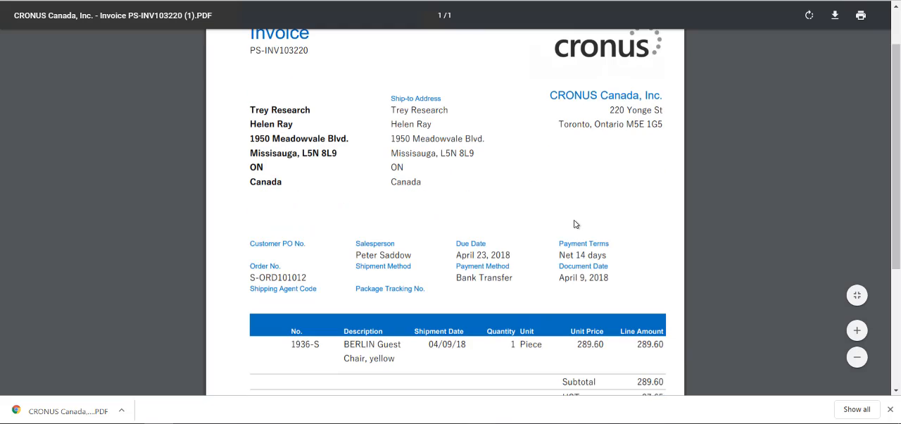
{"action": "scroll", "scroll_direction": "down", "scroll_amount": 3}
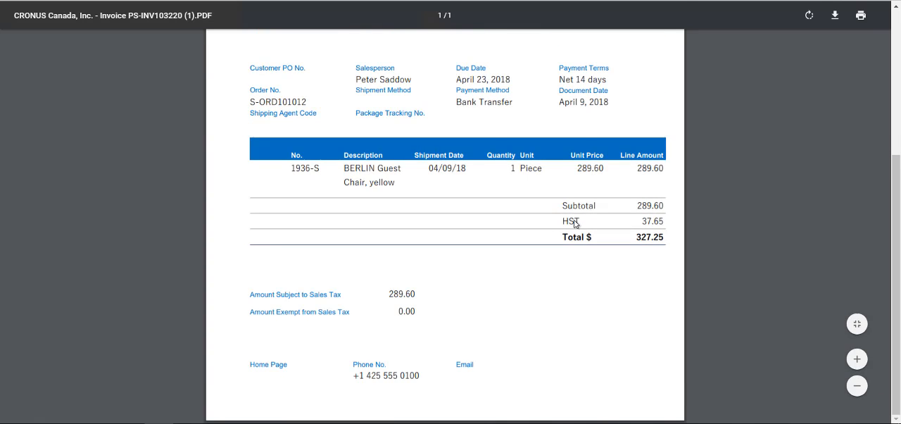
{"action": "scroll", "scroll_direction": "up", "scroll_amount": 3}
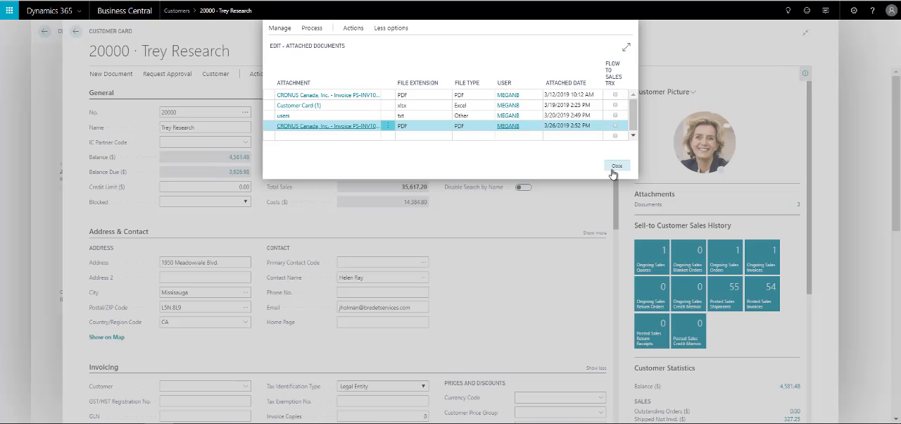
Close the attachments list and open Trey Research's contact email in Outlook
{"action": "left_click", "coordinate": [617, 165]}
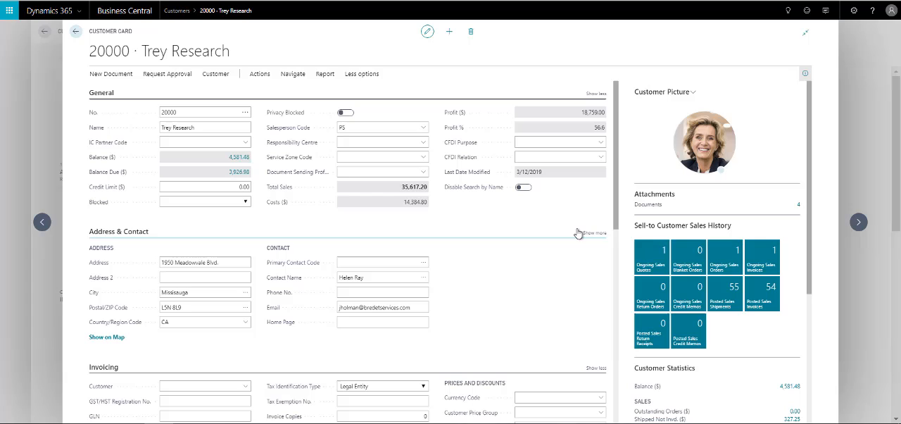
{"action": "left_click", "coordinate": [382, 307]}
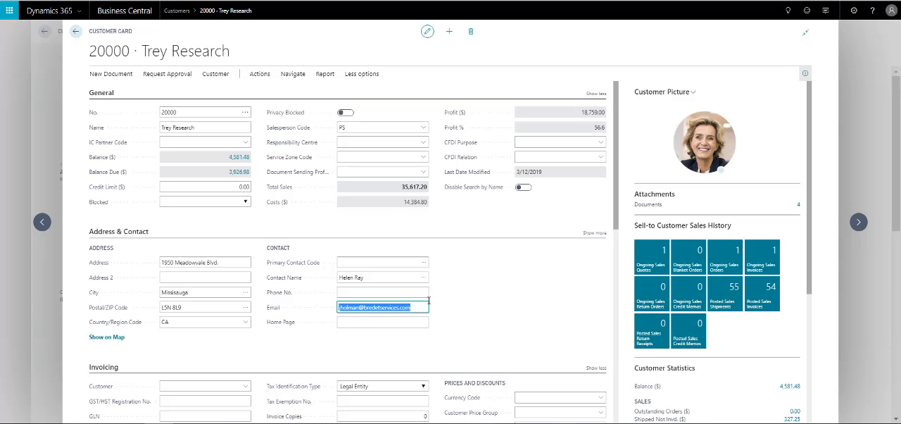
{"action": "left_click", "coordinate": [382, 322]}
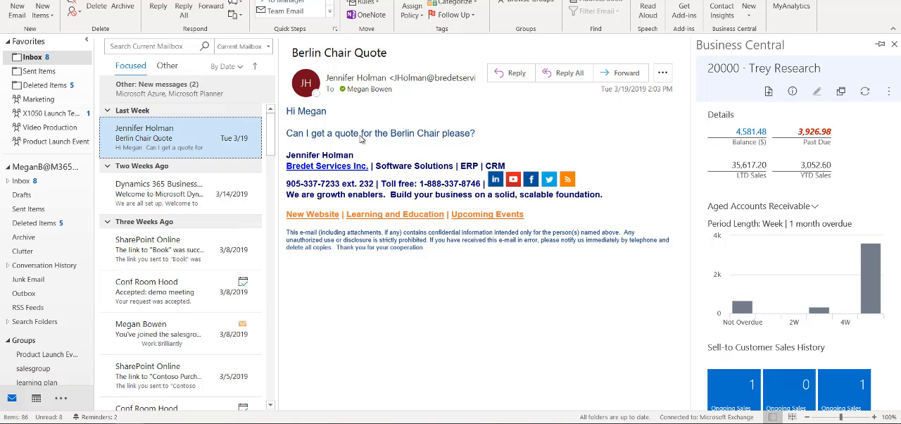
{"action": "mouse_move", "coordinate": [453, 140]}
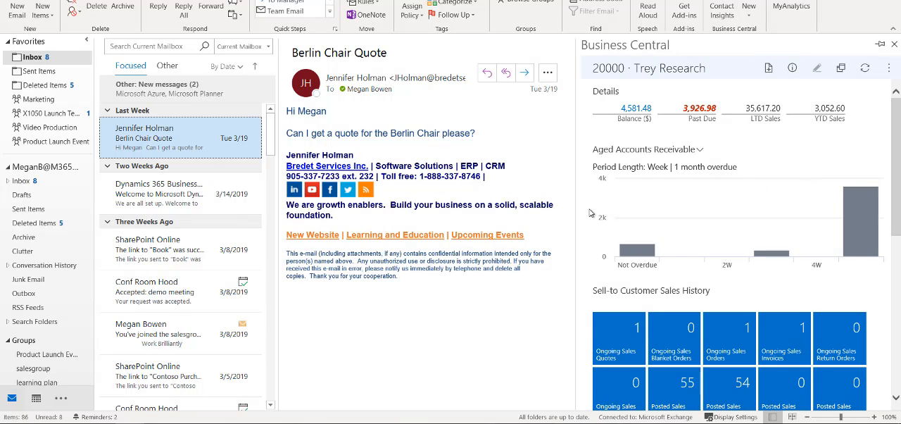
{"action": "mouse_move", "coordinate": [838, 295]}
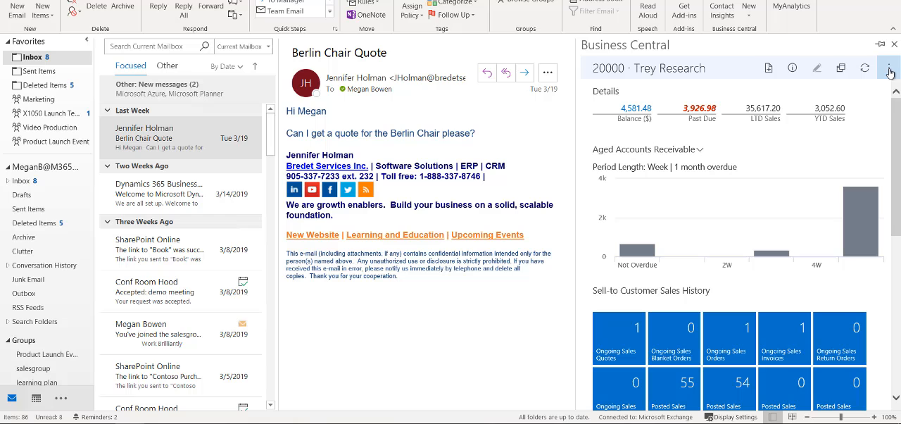
List the new sales document types available for Trey Research in the Outlook pane
{"action": "left_click", "coordinate": [888, 67]}
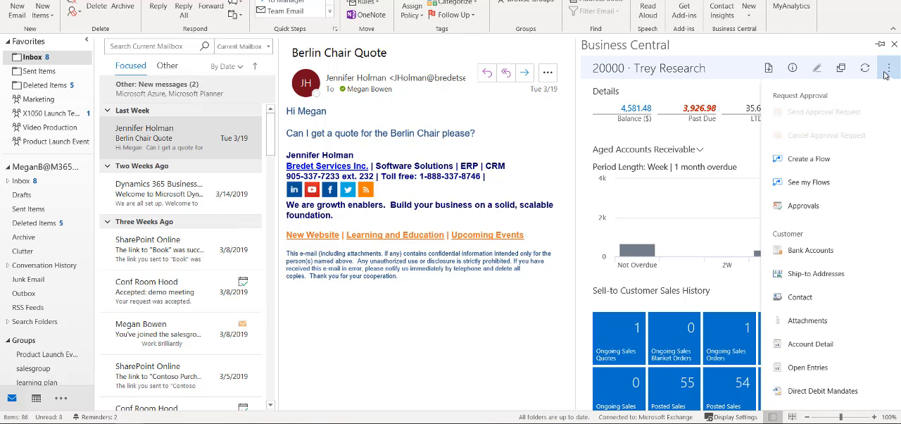
{"action": "mouse_move", "coordinate": [813, 389]}
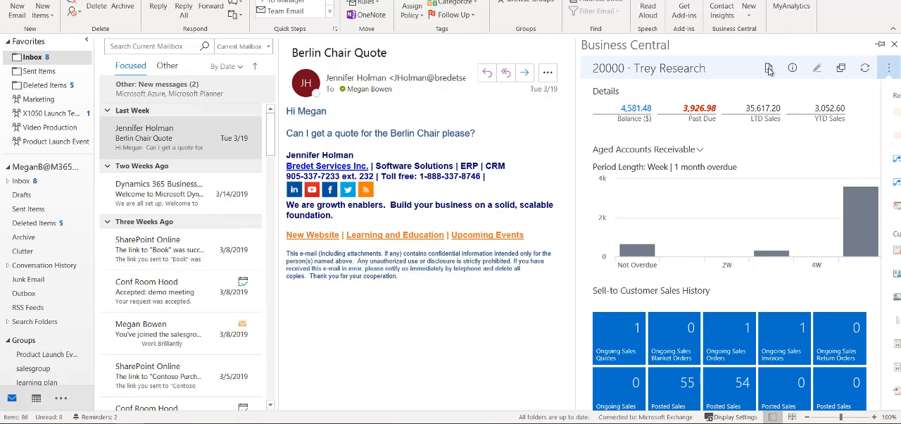
{"action": "left_click", "coordinate": [768, 68]}
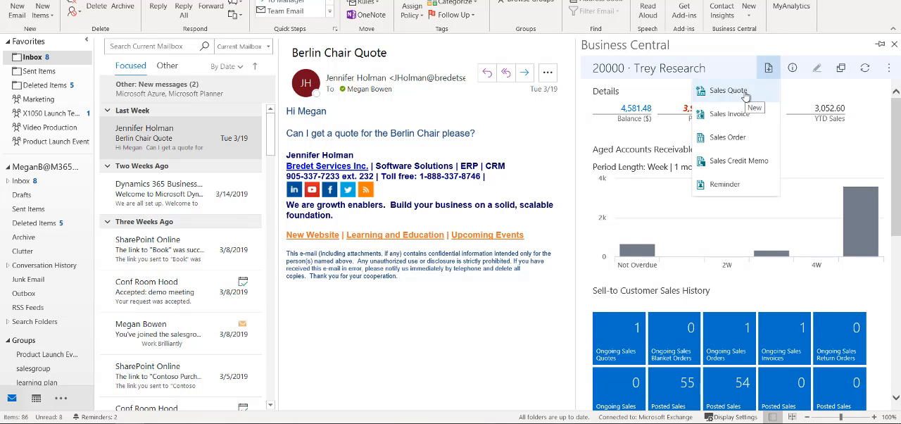
{"action": "mouse_move", "coordinate": [726, 137]}
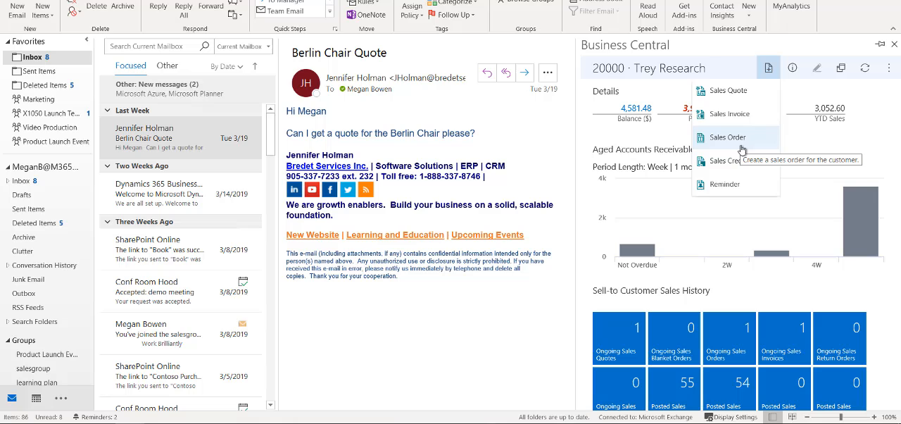
{"action": "mouse_move", "coordinate": [728, 90]}
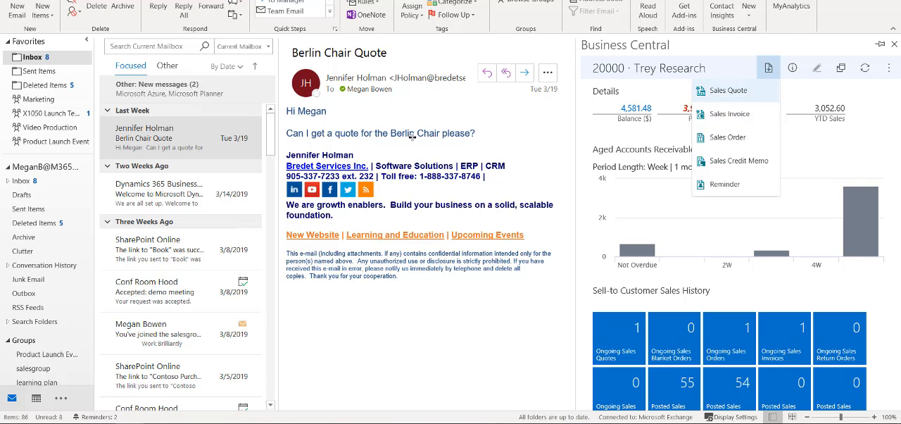
{"action": "mouse_move", "coordinate": [728, 90]}
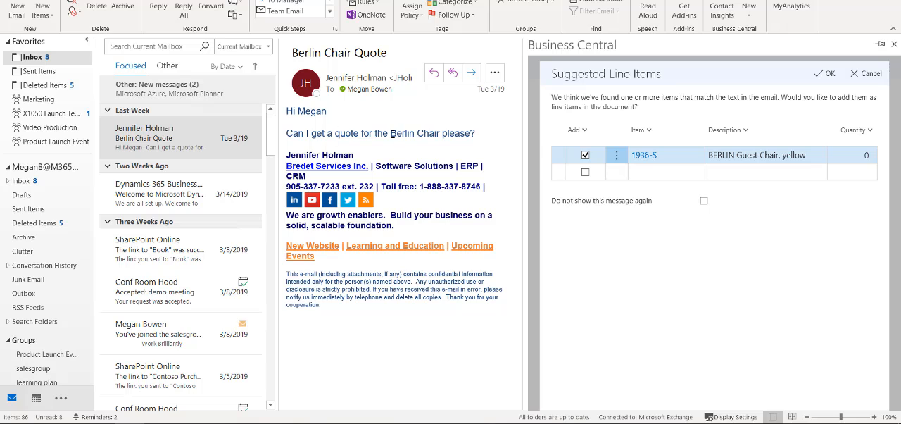
{"action": "mouse_move", "coordinate": [785, 136]}
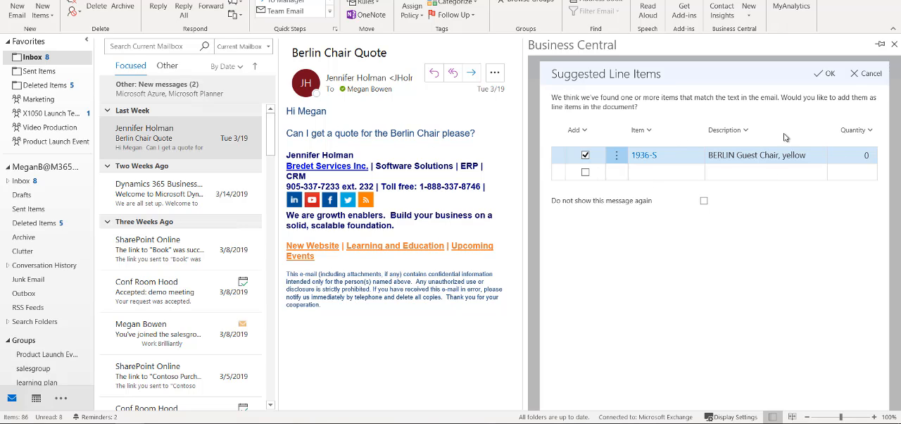
{"action": "mouse_move", "coordinate": [756, 155]}
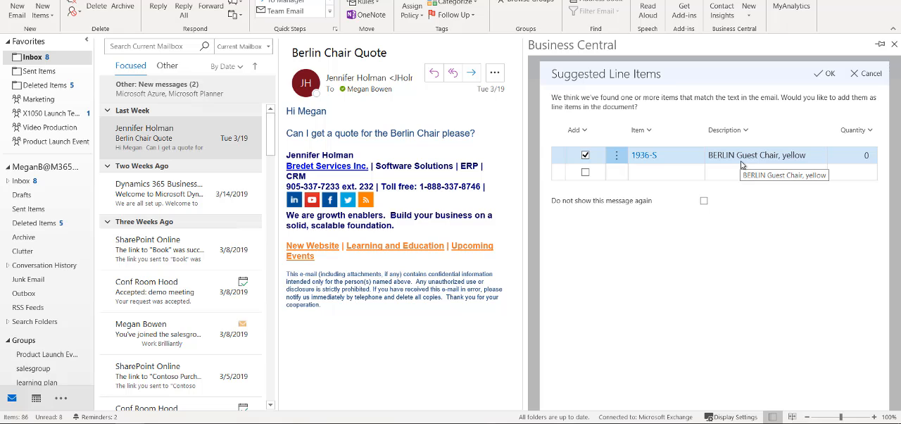
{"action": "mouse_move", "coordinate": [793, 158]}
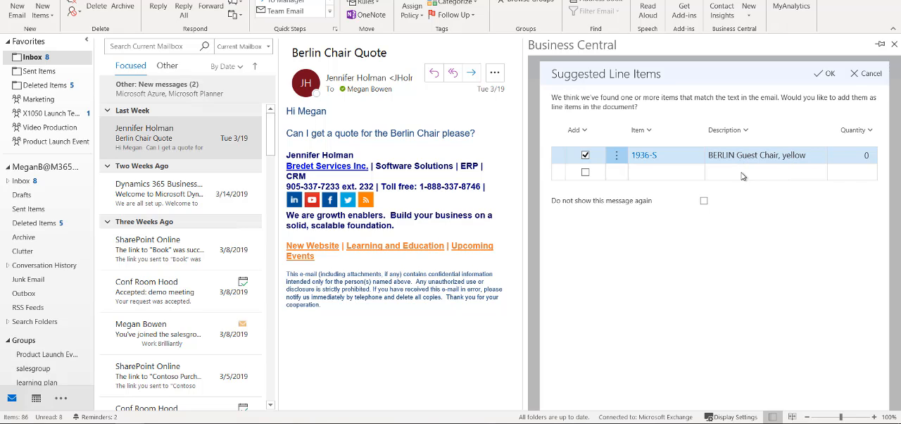
Add item 1936-S BERLIN Guest Chair with quantity 1 to quote S-QUO1005
{"action": "left_click", "coordinate": [851, 155]}
{"action": "type", "text": "1"}
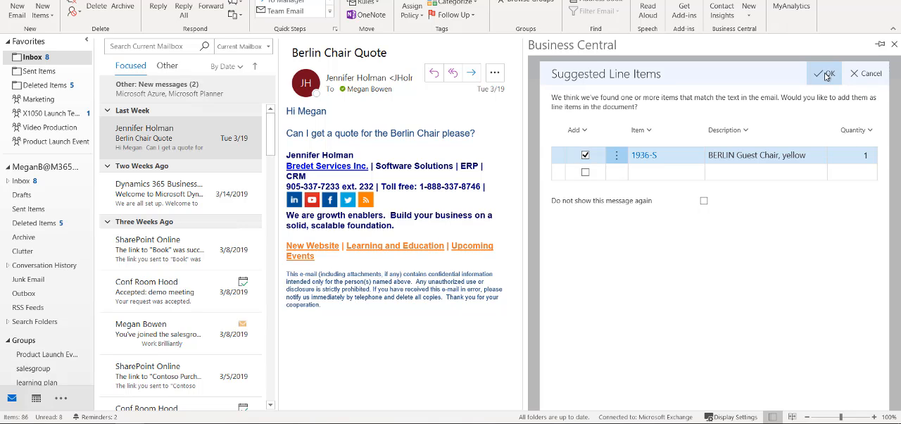
{"action": "left_click", "coordinate": [823, 73]}
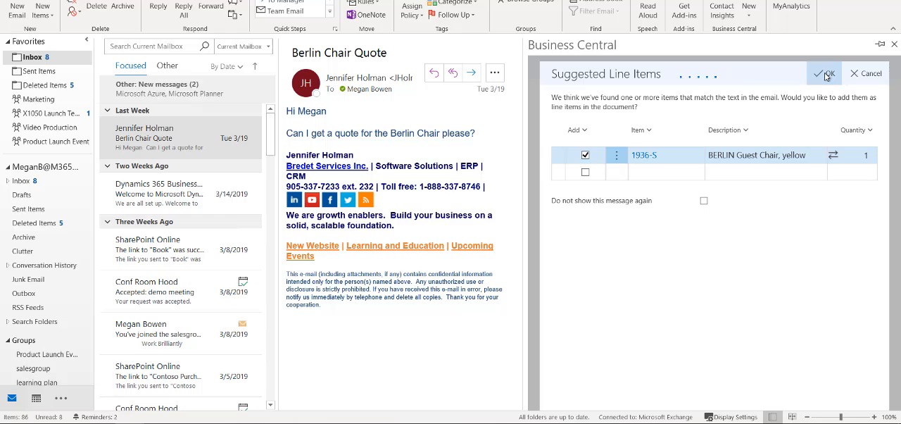
{"action": "left_click", "coordinate": [823, 73]}
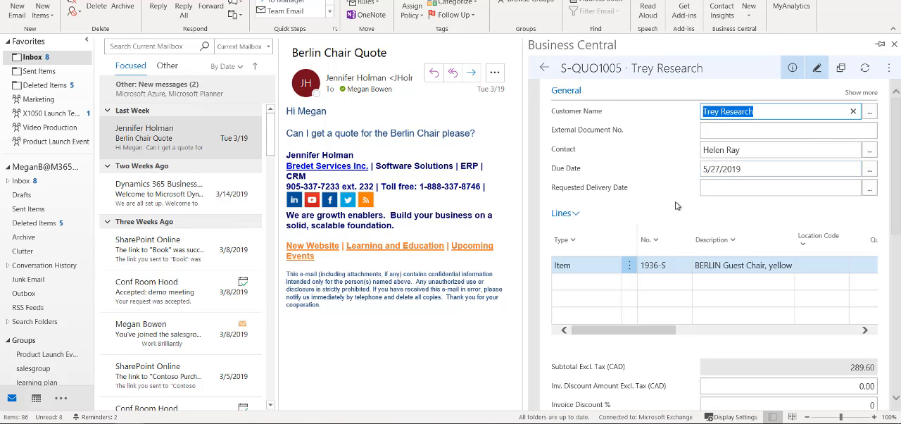
Scroll through quote S-QUO1005's chair line and 327.25 total, then show more options
{"action": "left_click_drag", "start_coordinate": [612, 329], "coordinate": [695, 330]}
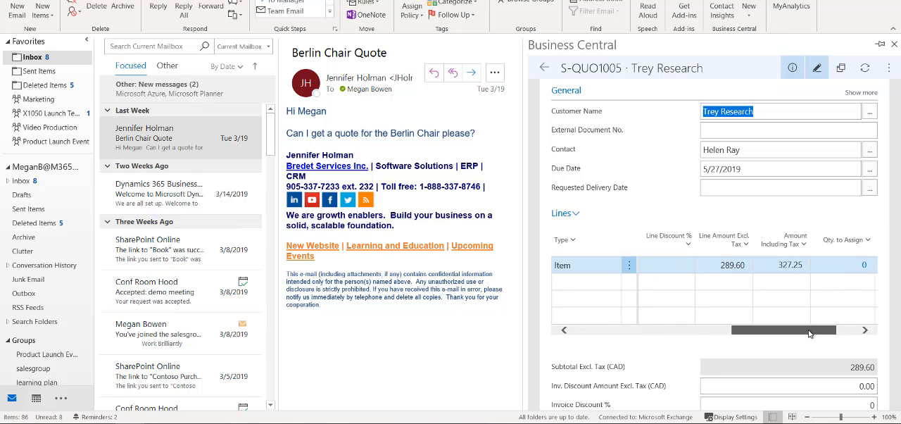
{"action": "scroll", "scroll_direction": "down", "scroll_amount": 3}
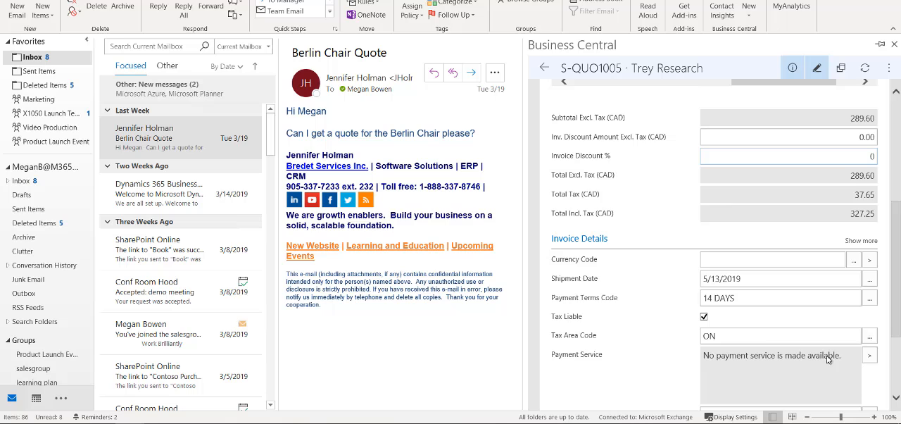
{"action": "scroll", "scroll_direction": "down", "scroll_amount": 3}
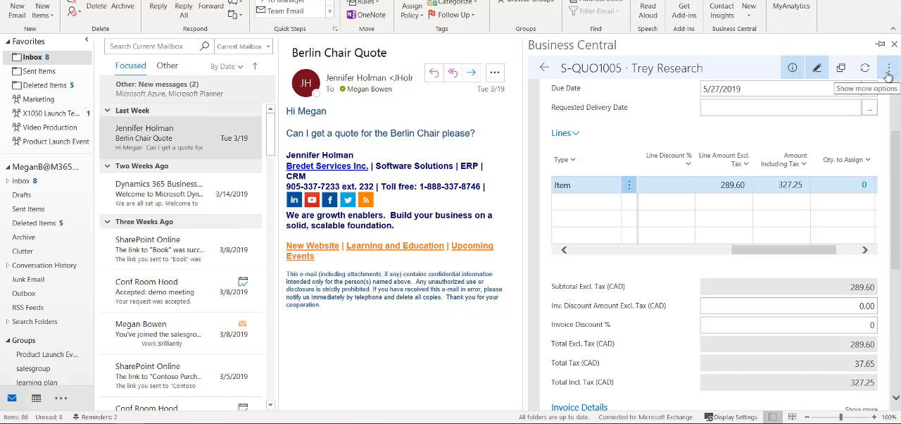
{"action": "left_click", "coordinate": [888, 67]}
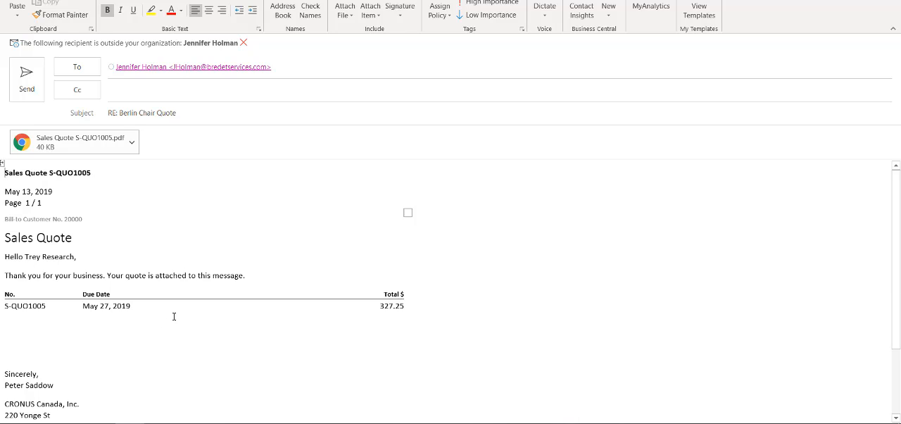
{"action": "mouse_move", "coordinate": [71, 140]}
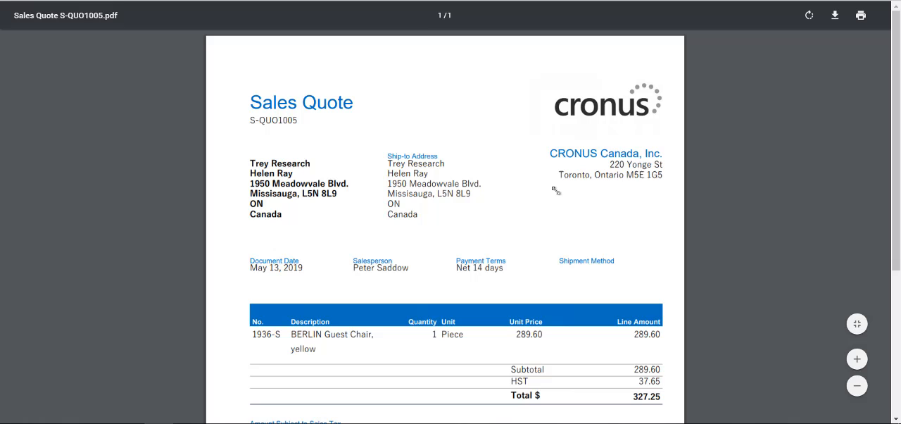
{"action": "mouse_move", "coordinate": [563, 209]}
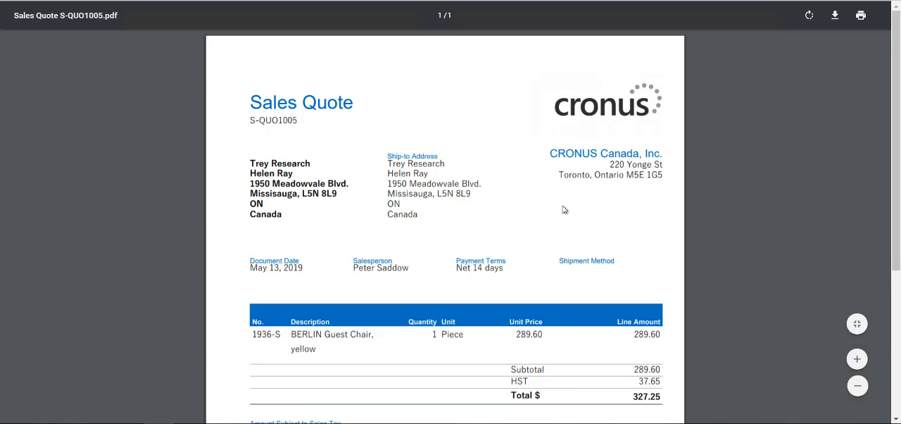
Scroll the S-QUO1005 PDF preview down to its tax summary
{"action": "scroll", "scroll_direction": "down", "scroll_amount": 3}
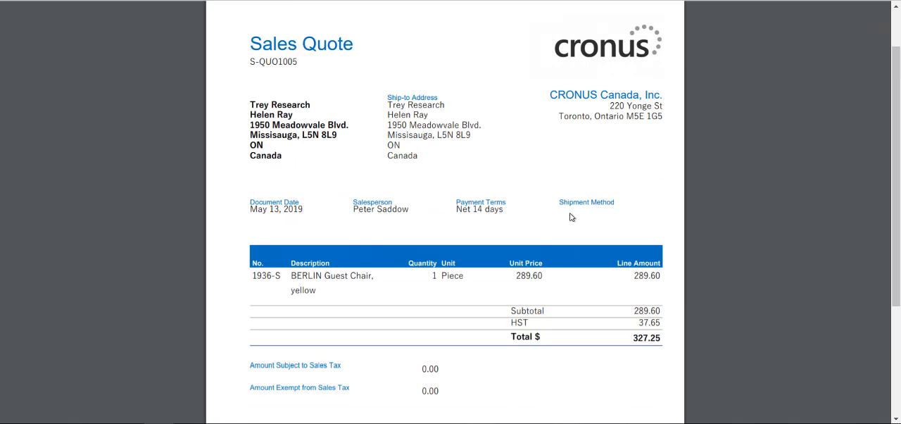
{"action": "scroll", "scroll_direction": "down", "scroll_amount": 3}
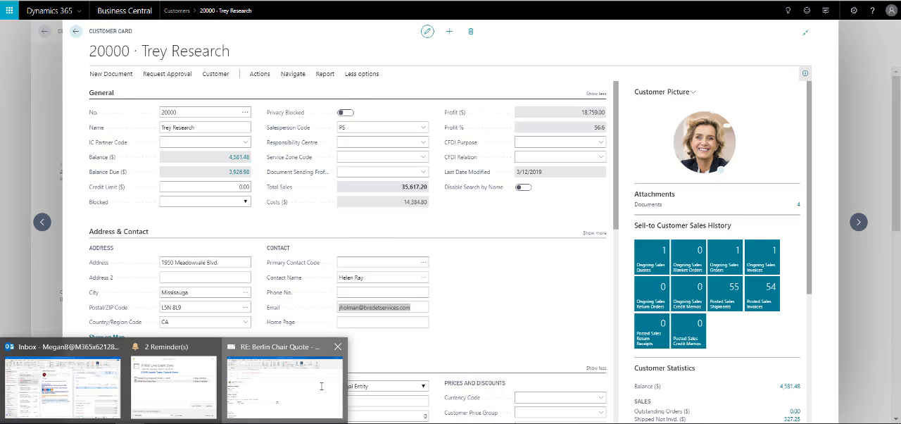
Open Trey Research's ongoing sales quotes tile to list S-QUO1001 and S-QUO1005
{"action": "left_click", "coordinate": [284, 346]}
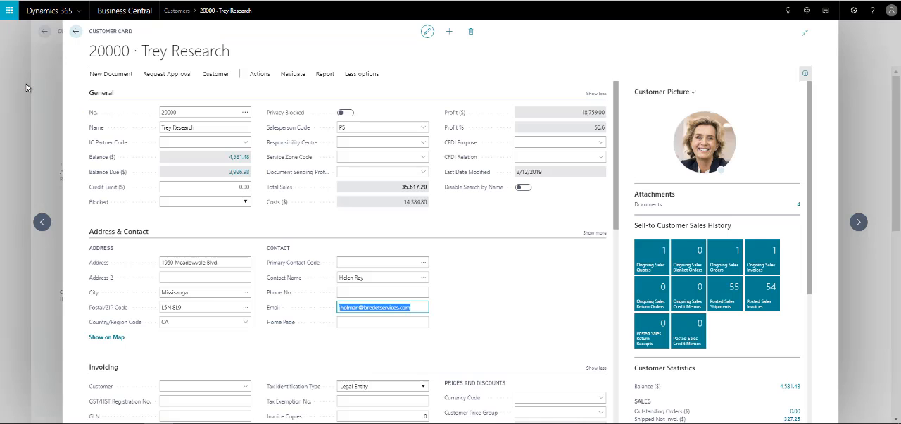
{"action": "mouse_move", "coordinate": [91, 68]}
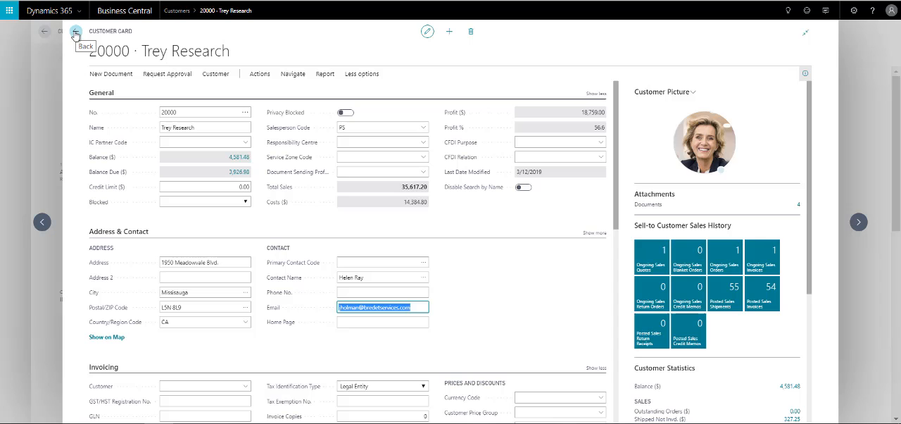
{"action": "mouse_move", "coordinate": [75, 33]}
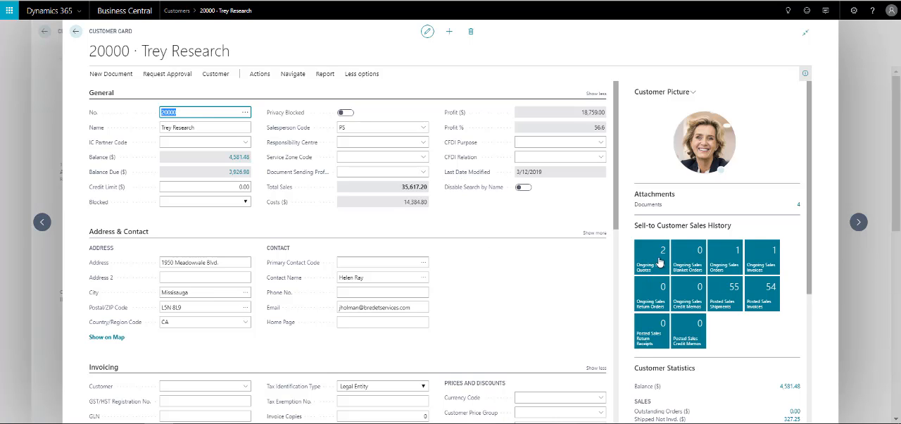
{"action": "left_click", "coordinate": [651, 257]}
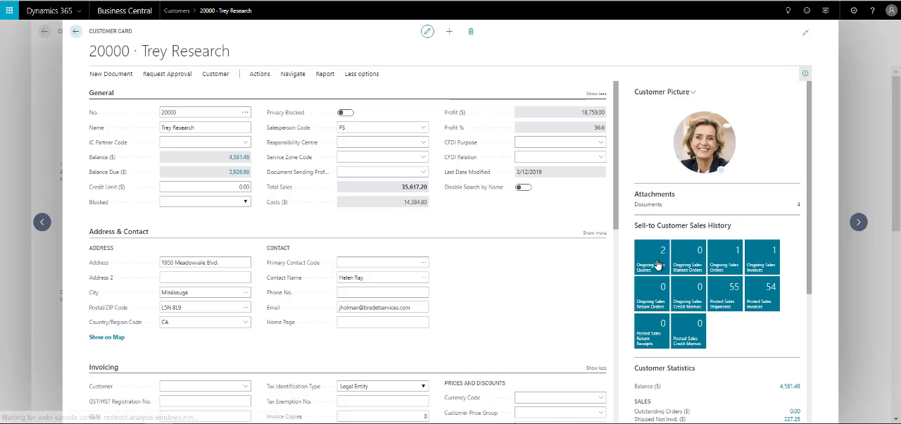
{"action": "left_click", "coordinate": [651, 254]}
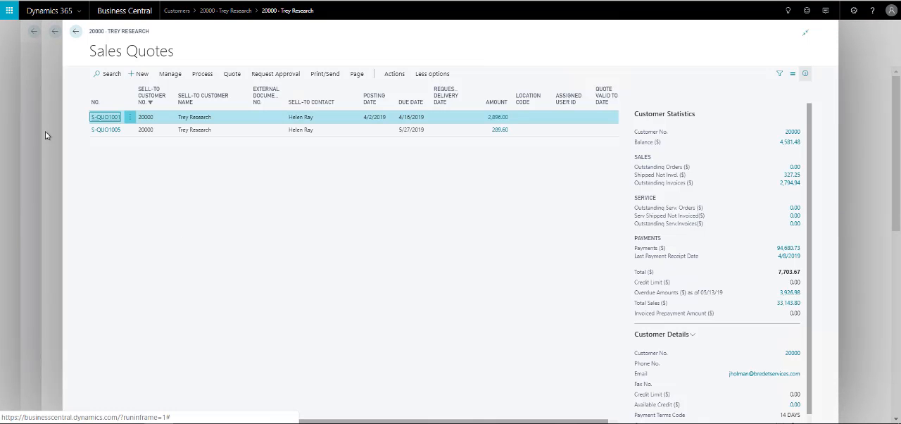
Open the newer sales quote S-QUO1005 from the Sales Quotes list
{"action": "left_click", "coordinate": [105, 129]}
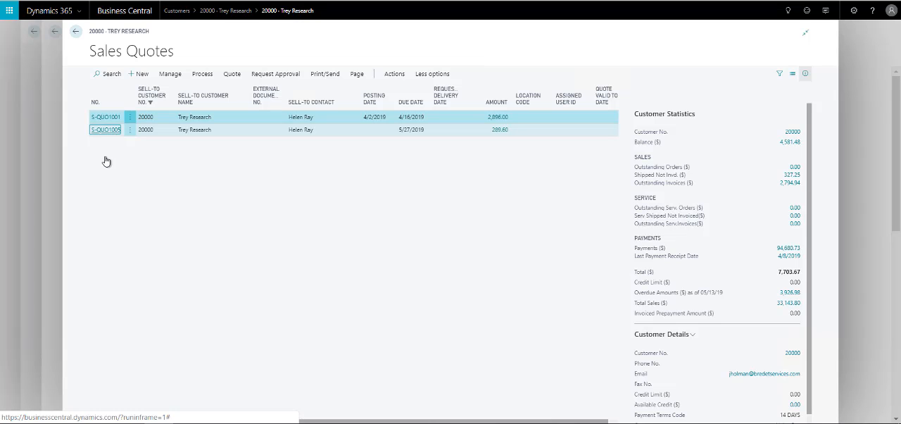
{"action": "double_click", "coordinate": [106, 129]}
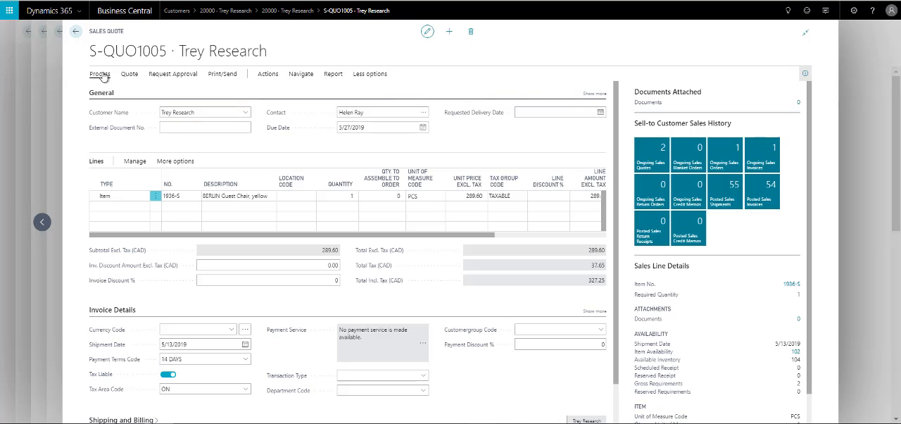
Make Order from quote S-QUO1005, confirming conversion and opening order S-ORD101014
{"action": "left_click", "coordinate": [99, 73]}
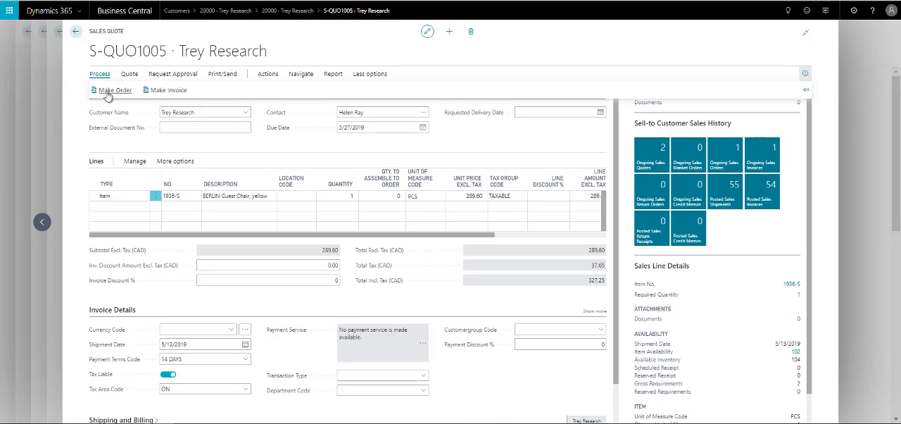
{"action": "left_click", "coordinate": [110, 89]}
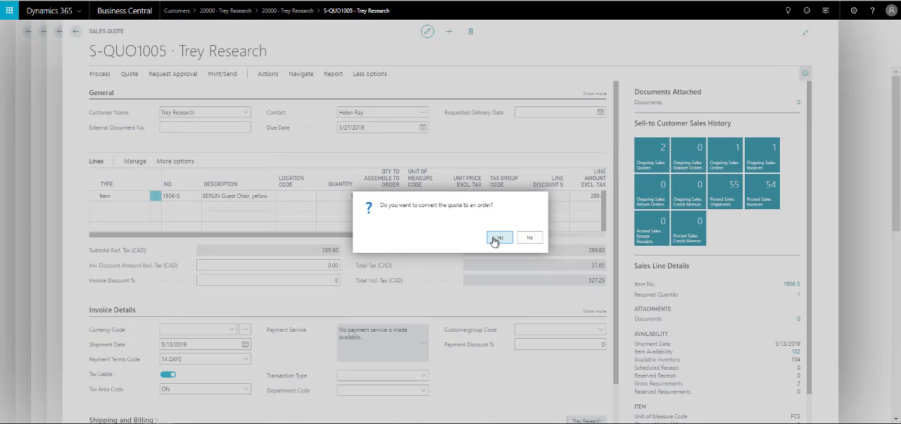
{"action": "left_click", "coordinate": [500, 237]}
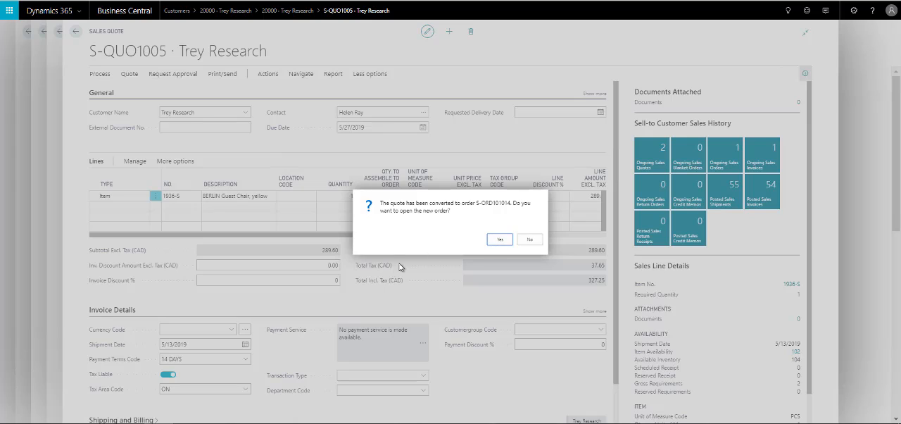
{"action": "left_click", "coordinate": [499, 239]}
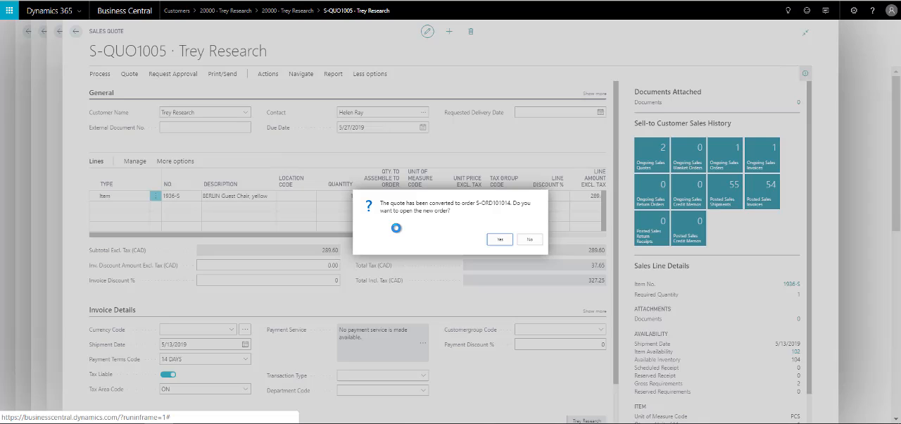
{"action": "left_click", "coordinate": [499, 239]}
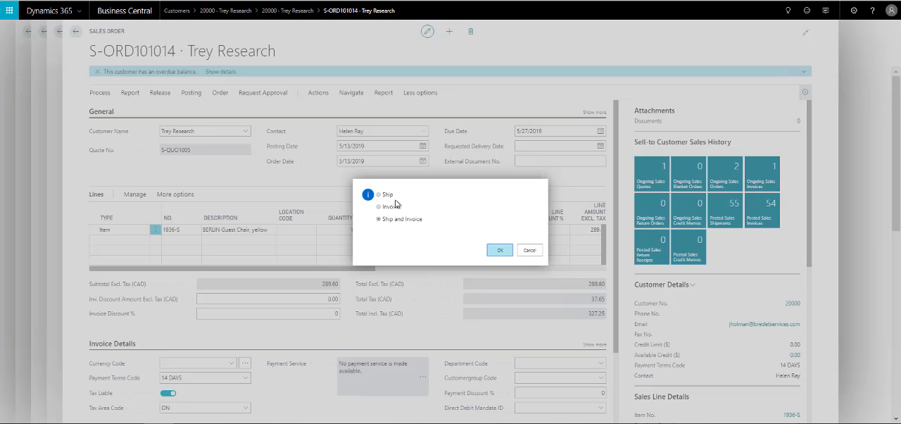
Post order S-ORD101014 with Ship and Invoice, producing invoice PS-INV103223
{"action": "left_click", "coordinate": [379, 195]}
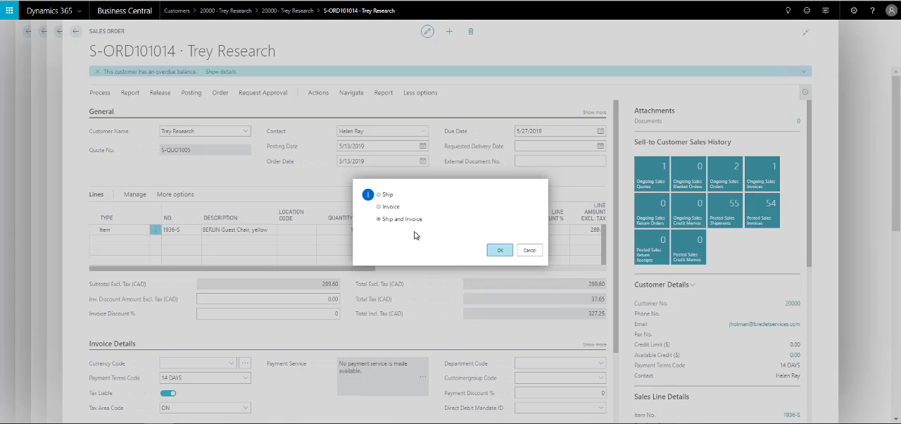
{"action": "mouse_move", "coordinate": [368, 235]}
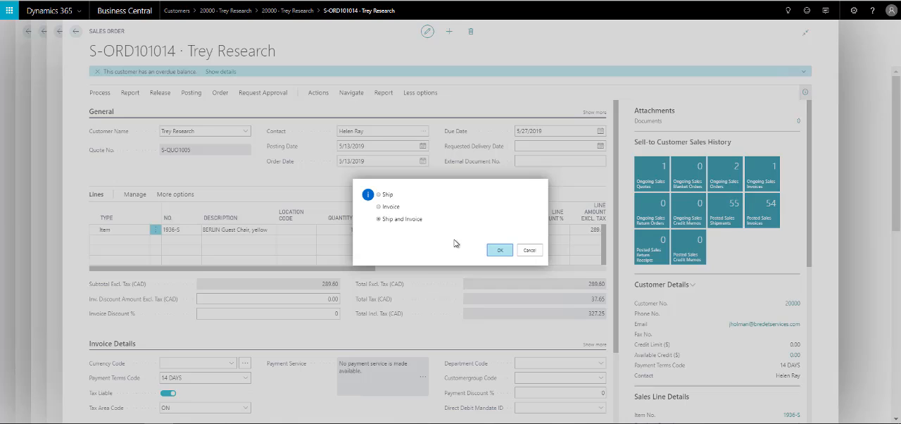
{"action": "left_click", "coordinate": [500, 250]}
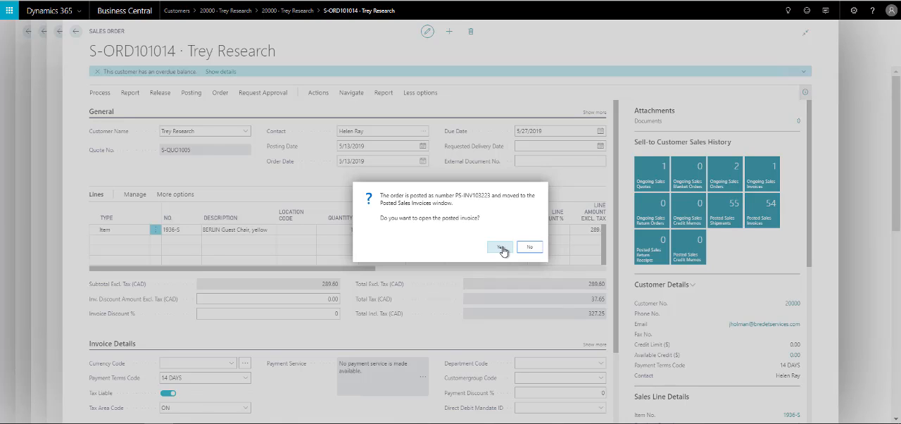
{"action": "mouse_move", "coordinate": [501, 247]}
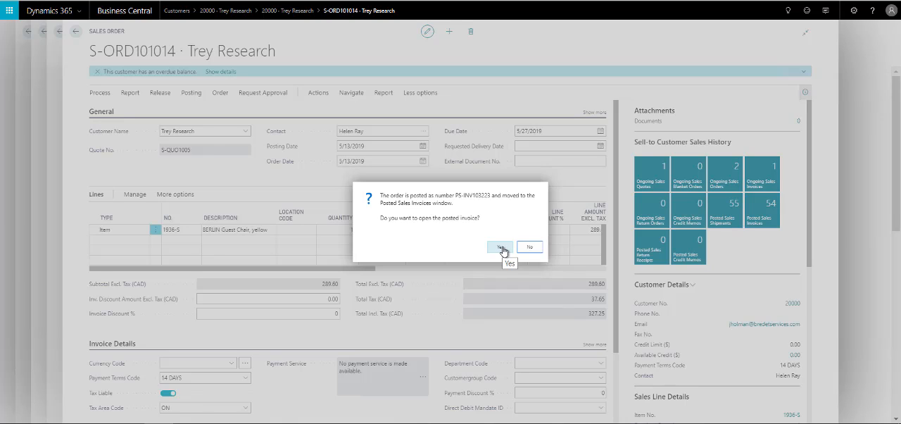
{"action": "mouse_move", "coordinate": [477, 294]}
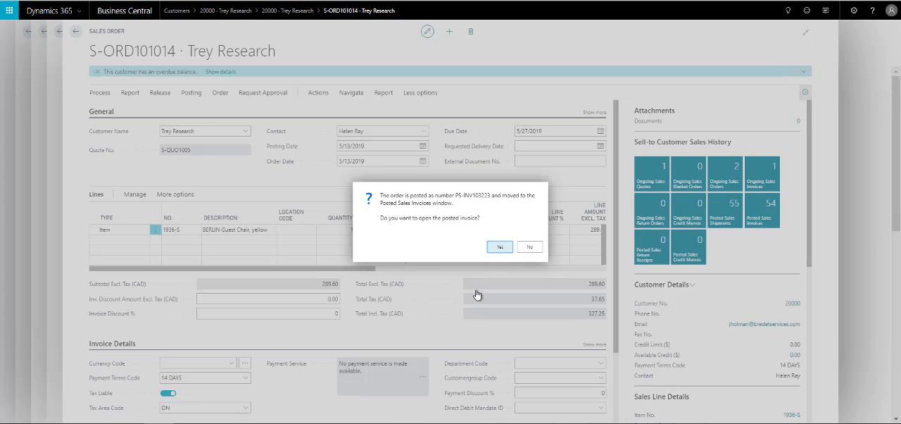
Open posted invoice PS-INV103223 and select its G/L Entry line in Navigate
{"action": "left_click", "coordinate": [499, 247]}
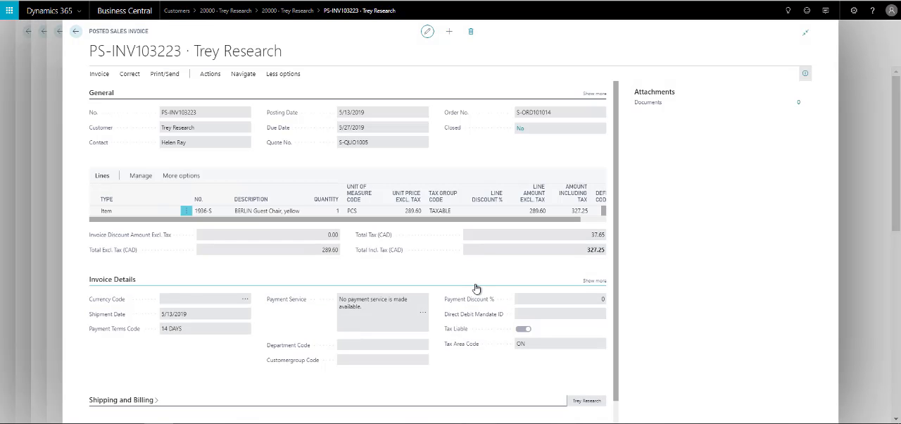
{"action": "mouse_move", "coordinate": [266, 132]}
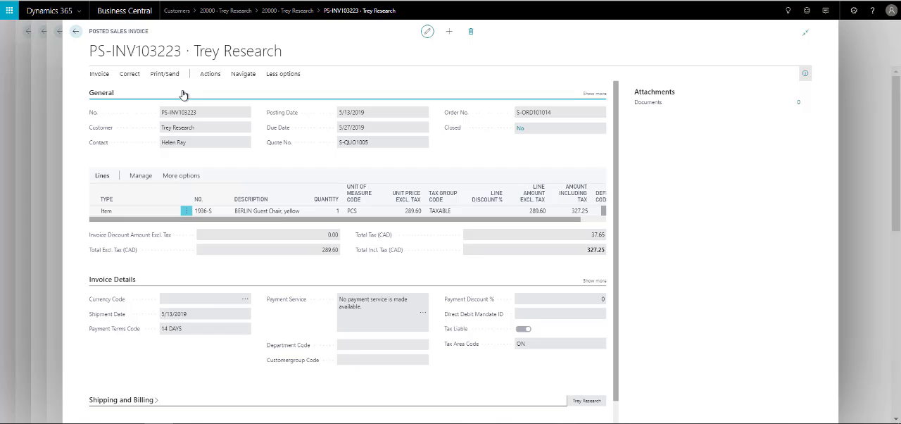
{"action": "left_click", "coordinate": [243, 73]}
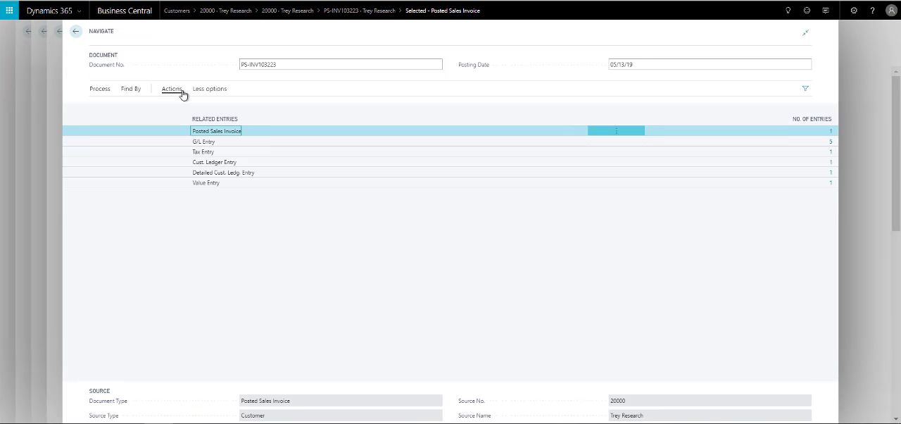
{"action": "left_click", "coordinate": [203, 142]}
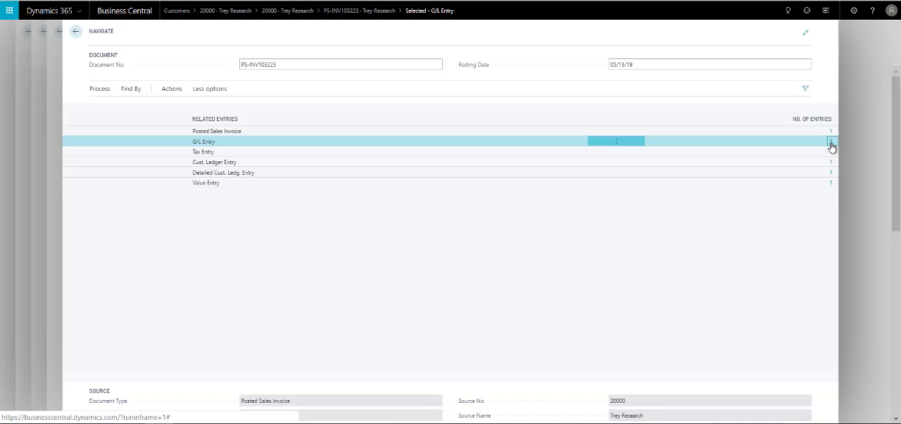
Open the five G/L entries of invoice PS-INV103223 for review
{"action": "left_click", "coordinate": [831, 140]}
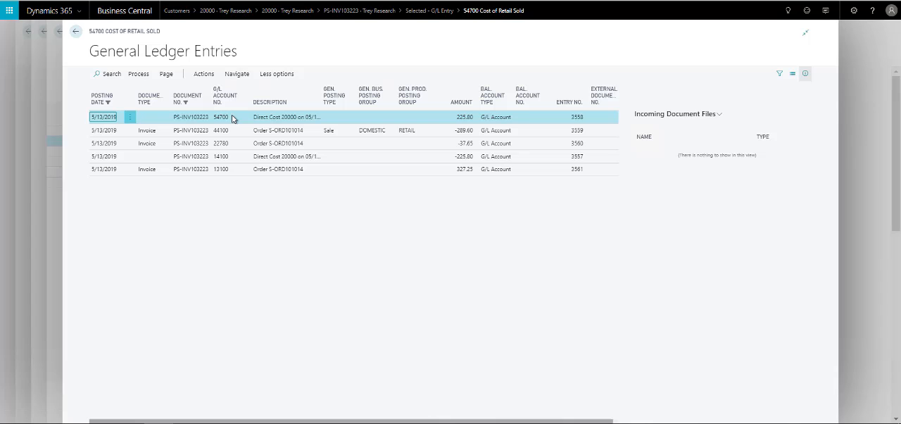
{"action": "mouse_move", "coordinate": [227, 139]}
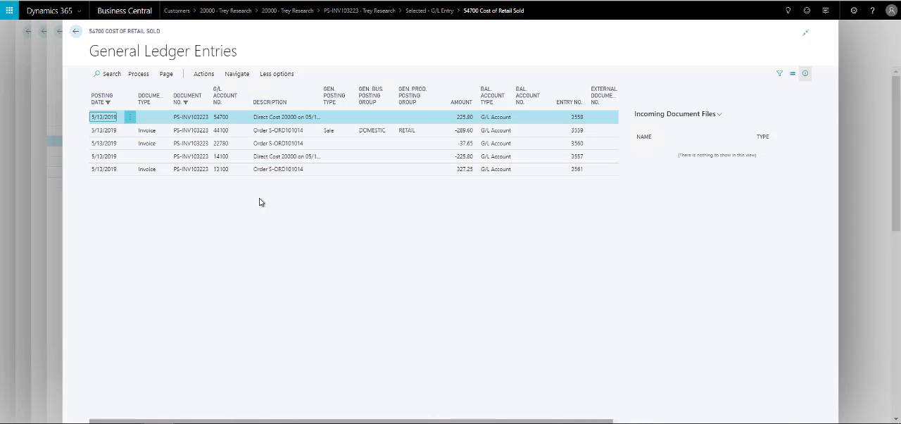
{"action": "mouse_move", "coordinate": [75, 32]}
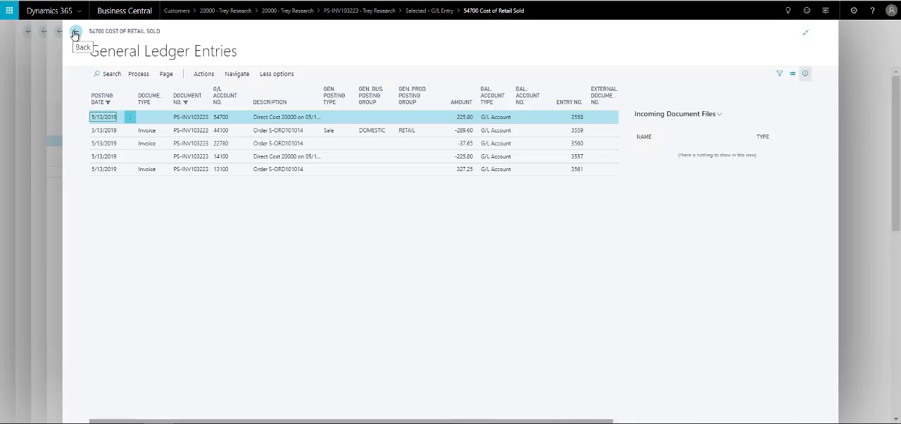
{"action": "mouse_move", "coordinate": [75, 34]}
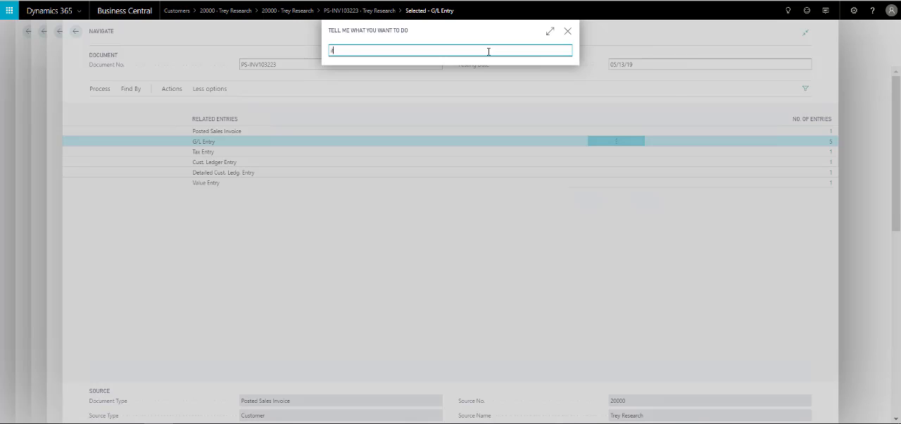
Search Tell Me for 'items' and go to the Items list
{"action": "type", "text": "items"}
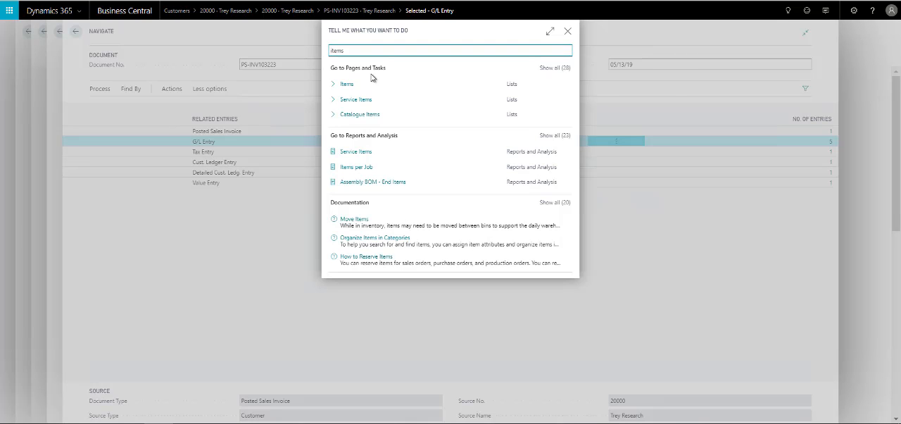
{"action": "mouse_move", "coordinate": [570, 110]}
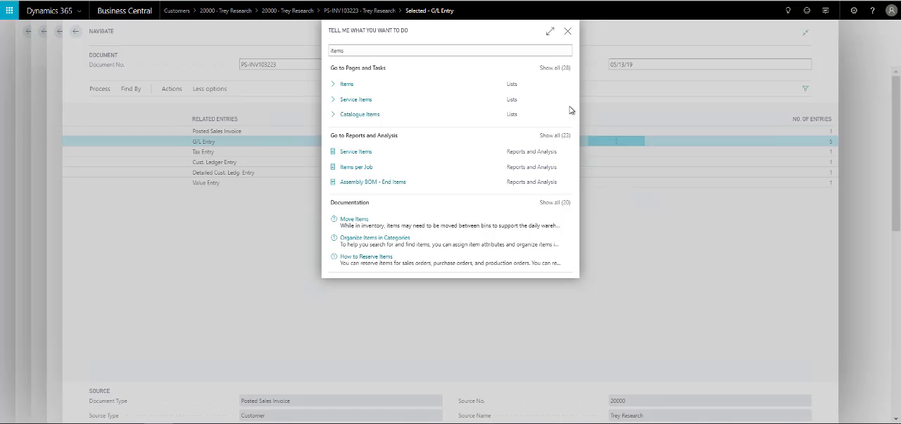
{"action": "left_click", "coordinate": [346, 83]}
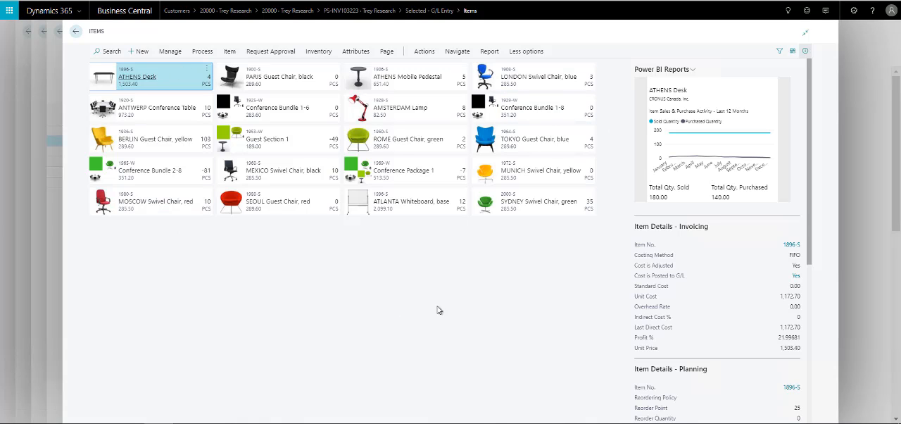
{"action": "mouse_move", "coordinate": [513, 318]}
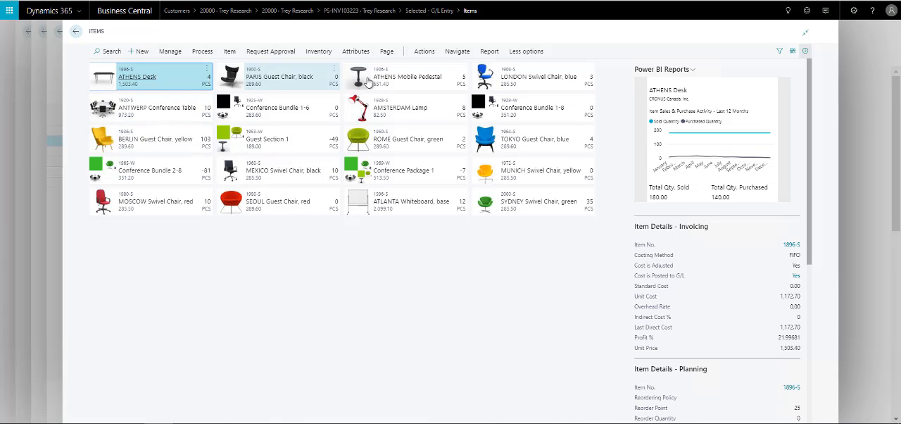
{"action": "mouse_move", "coordinate": [387, 77]}
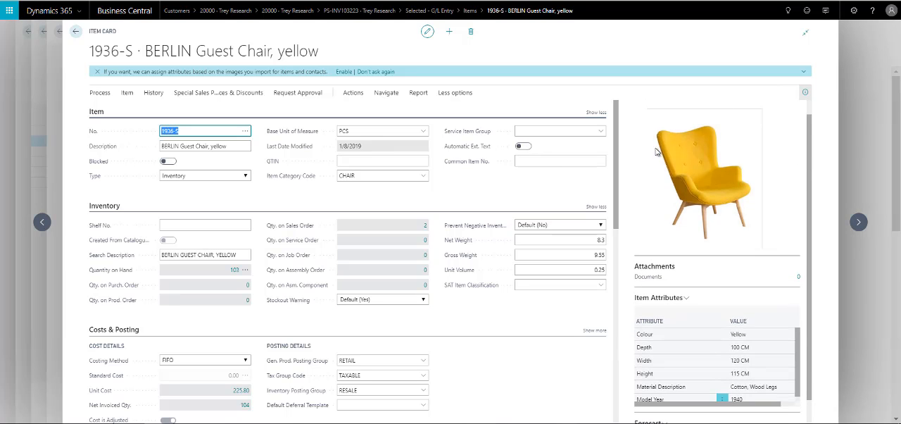
{"action": "mouse_move", "coordinate": [804, 234]}
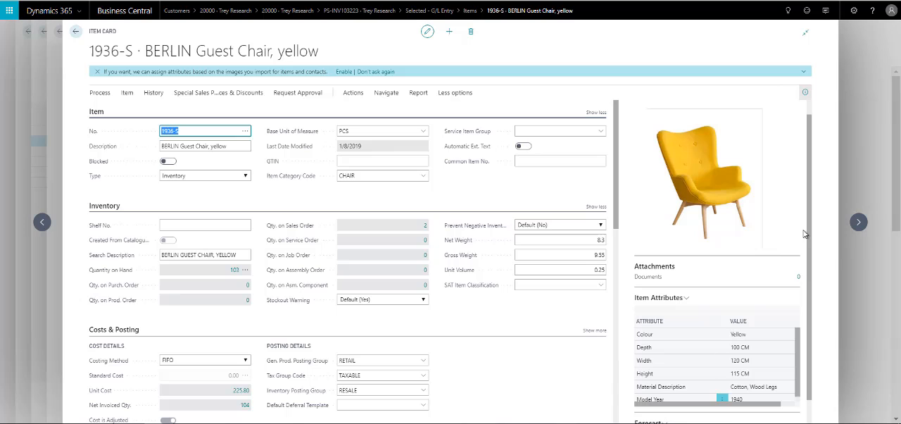
Review the BERLIN Guest Chair, yellow item card's inventory, costing, pricing and planning FastTabs
{"action": "scroll", "scroll_direction": "down", "scroll_amount": 3}
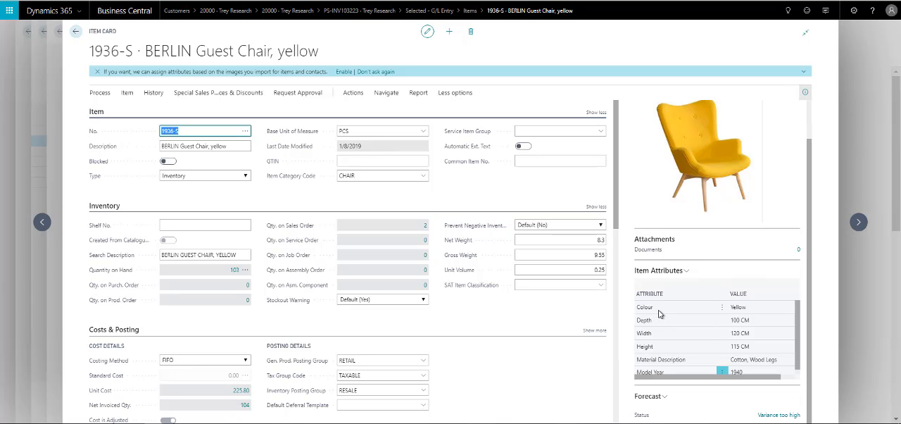
{"action": "mouse_move", "coordinate": [659, 321]}
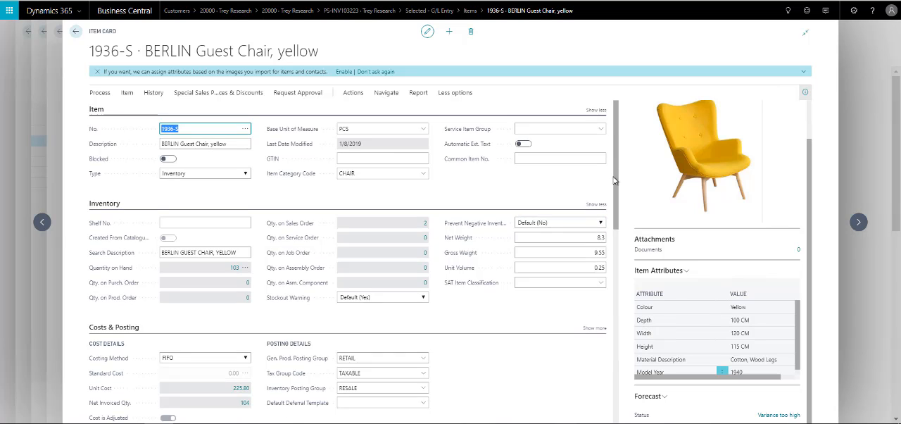
{"action": "scroll", "scroll_direction": "down", "scroll_amount": 3}
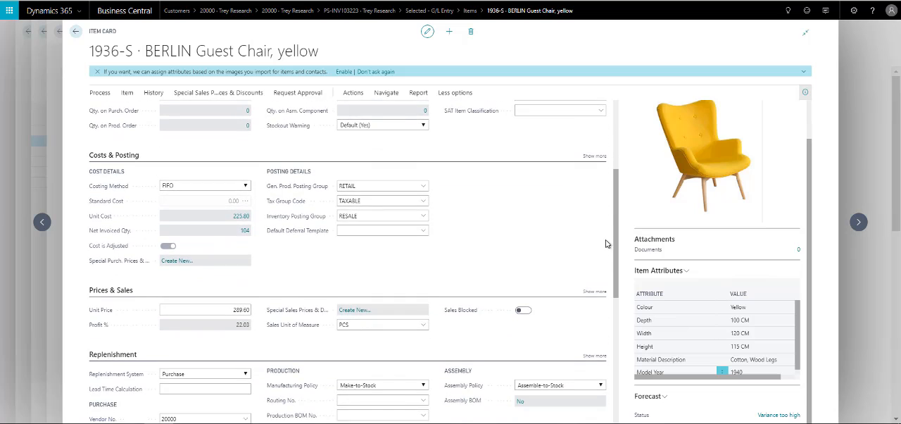
{"action": "scroll", "scroll_direction": "down", "scroll_amount": 3}
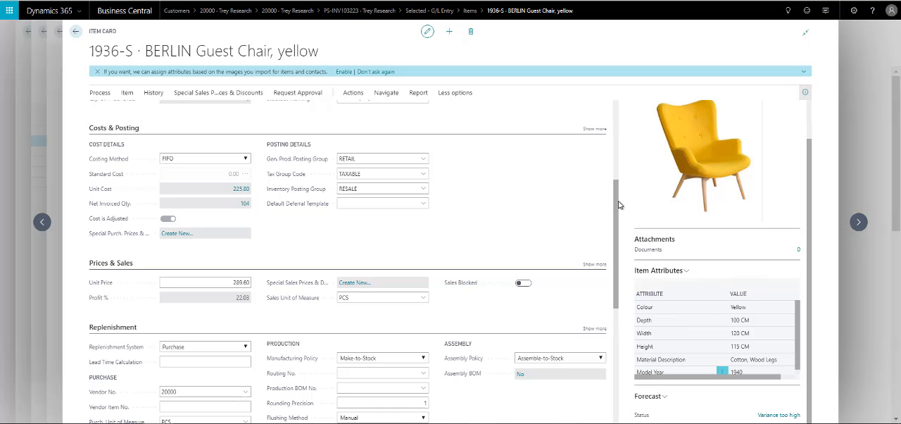
{"action": "scroll", "scroll_direction": "down", "scroll_amount": 3}
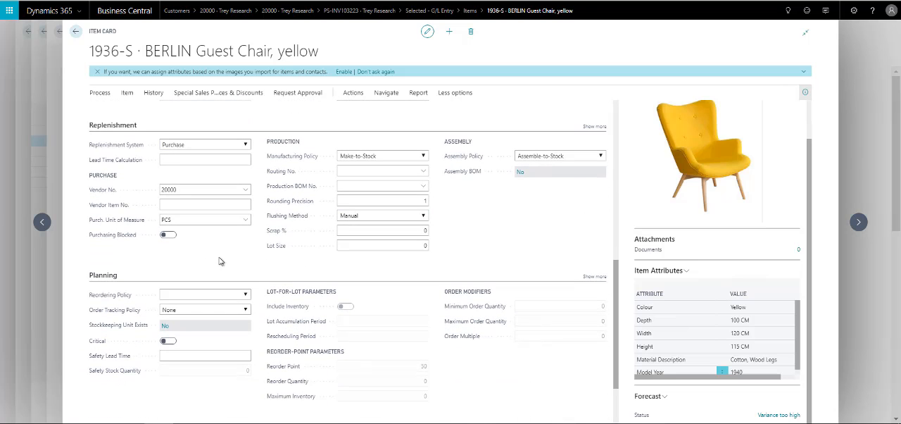
{"action": "left_click", "coordinate": [200, 189]}
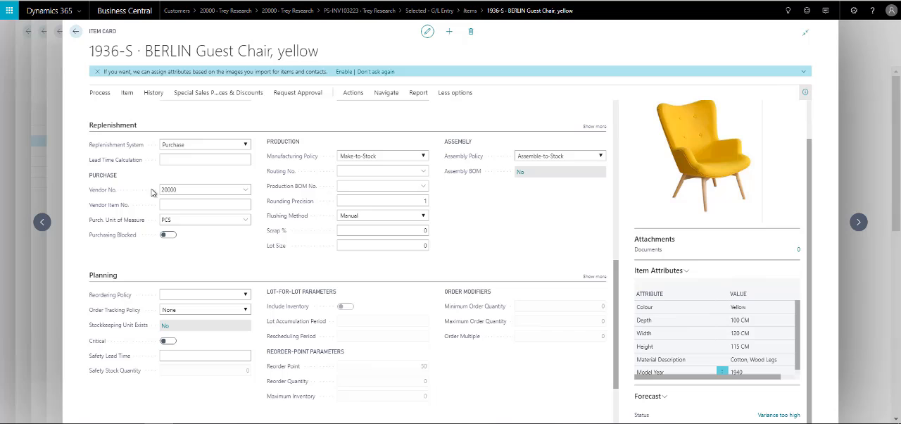
{"action": "left_click", "coordinate": [204, 204]}
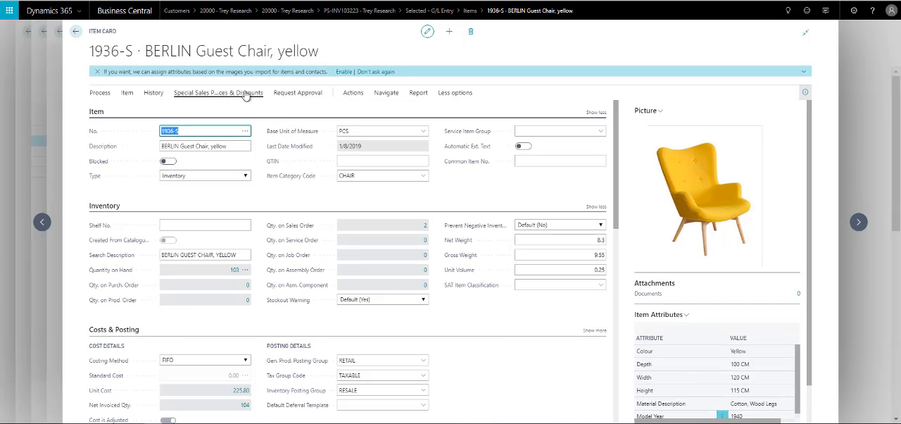
{"action": "left_click", "coordinate": [218, 92]}
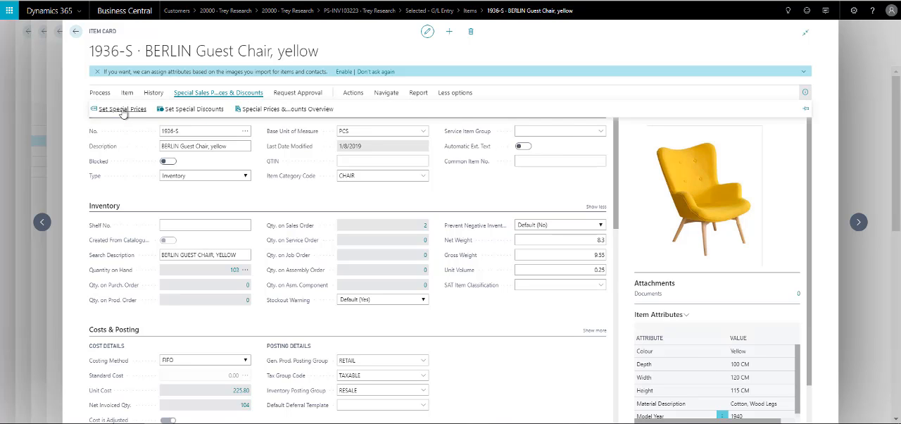
{"action": "mouse_move", "coordinate": [300, 124]}
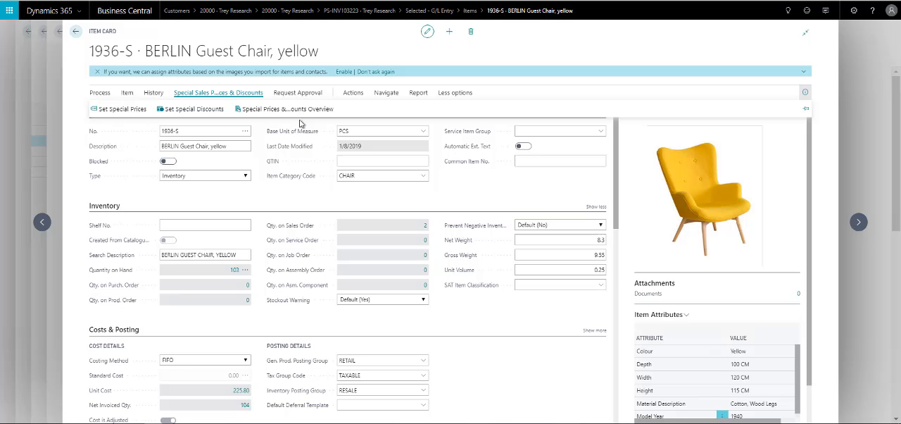
{"action": "mouse_move", "coordinate": [123, 108]}
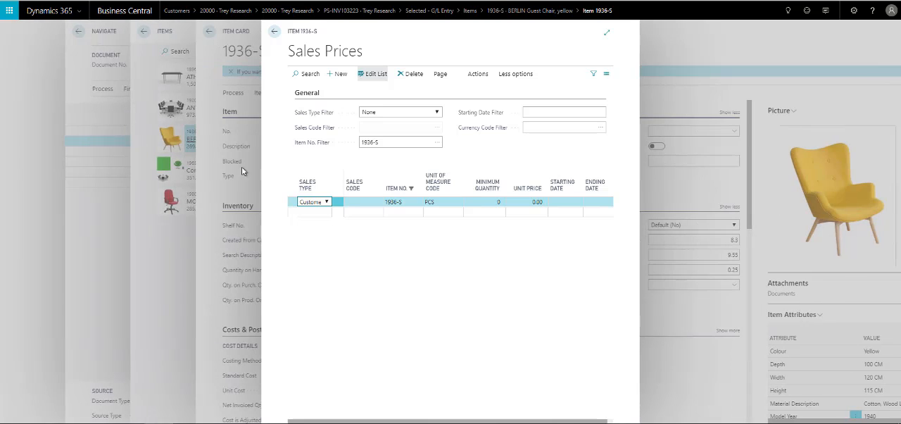
{"action": "left_click", "coordinate": [327, 201]}
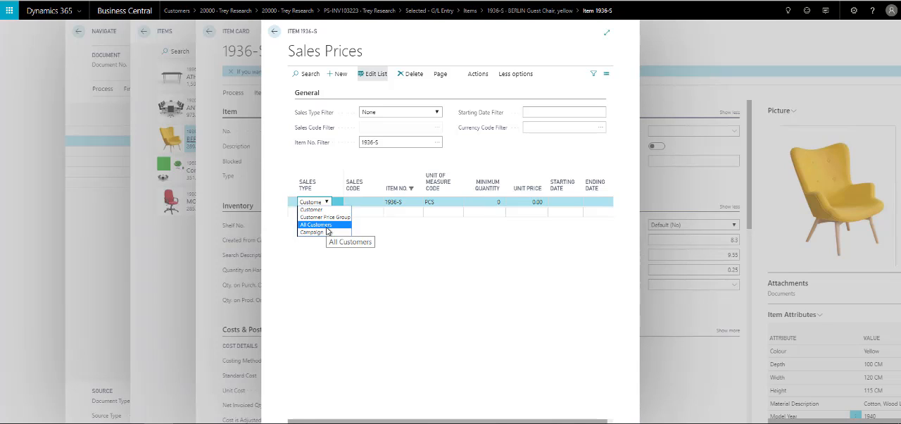
{"action": "mouse_move", "coordinate": [323, 232]}
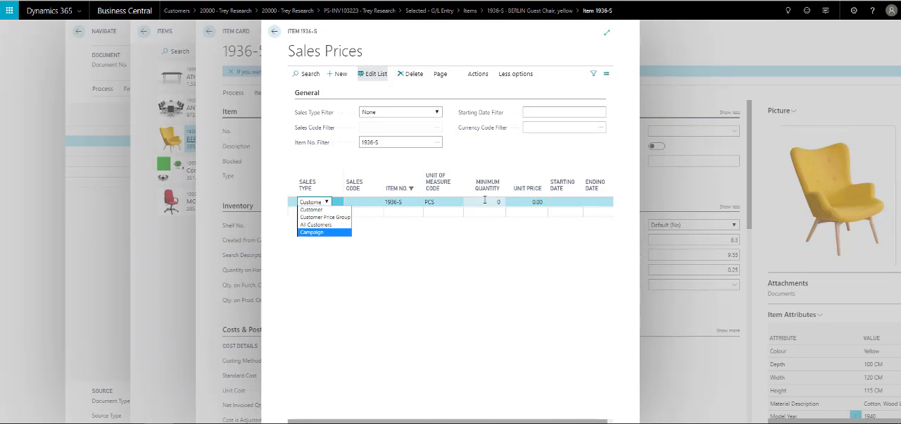
{"action": "left_click", "coordinate": [310, 209]}
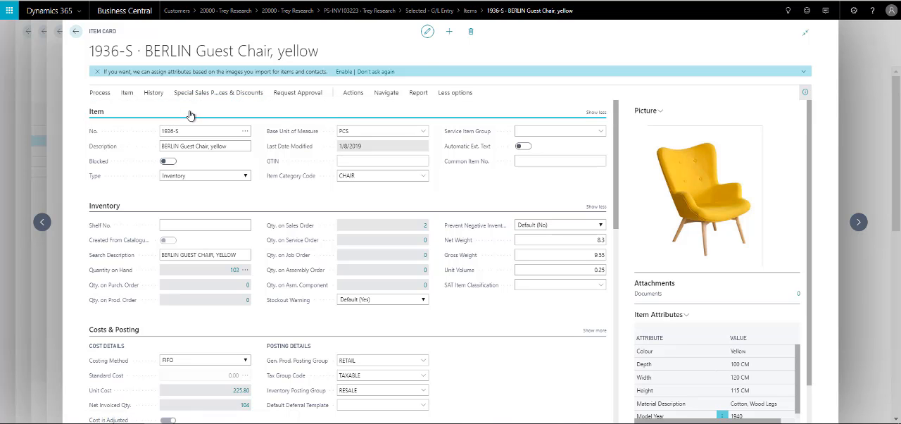
Open the chair's special sales line discounts, check the Sales Type options, then go back
{"action": "left_click", "coordinate": [218, 93]}
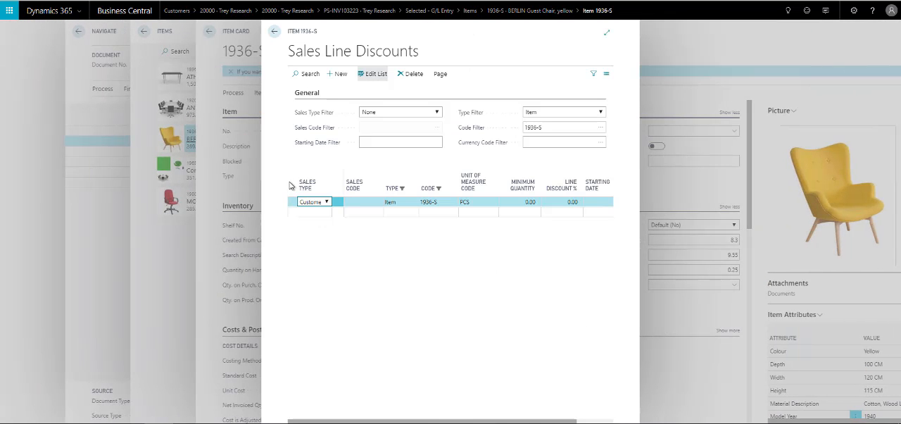
{"action": "left_click", "coordinate": [326, 202]}
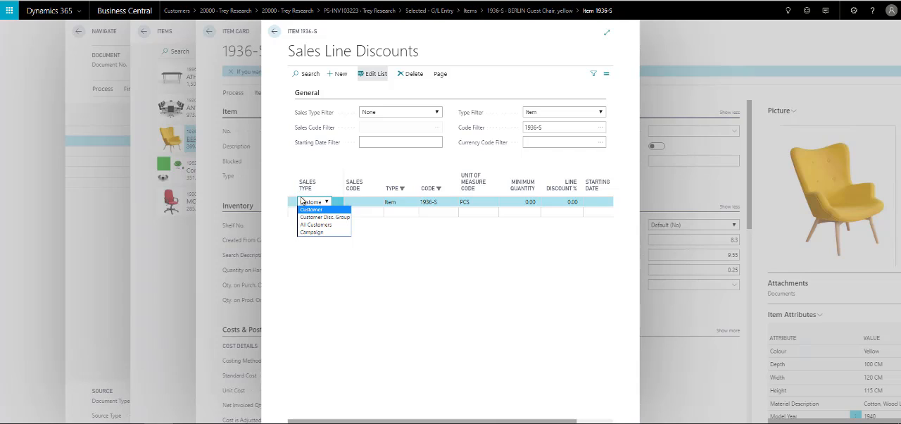
{"action": "mouse_move", "coordinate": [302, 116]}
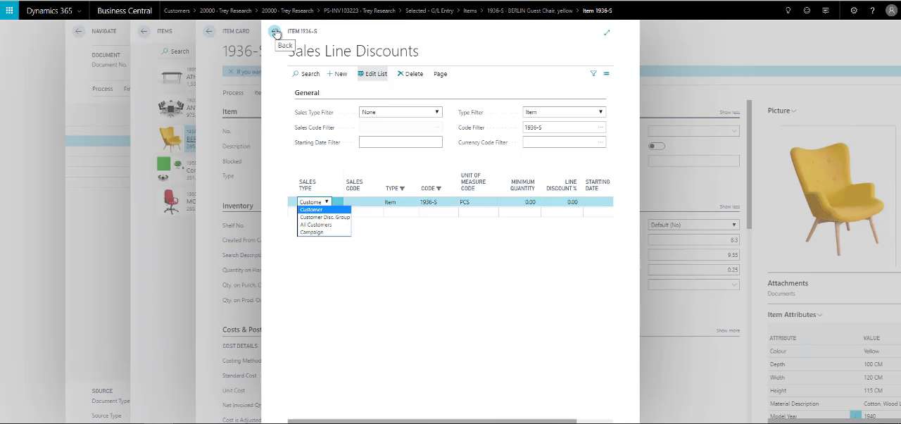
{"action": "left_click", "coordinate": [275, 31]}
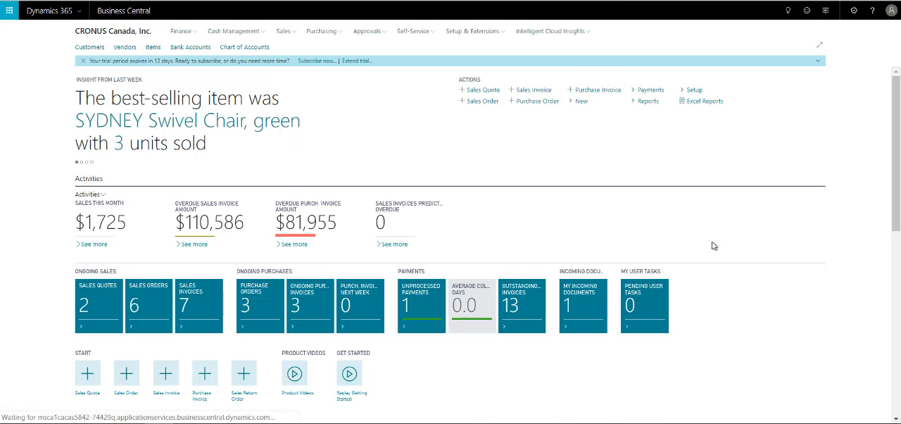